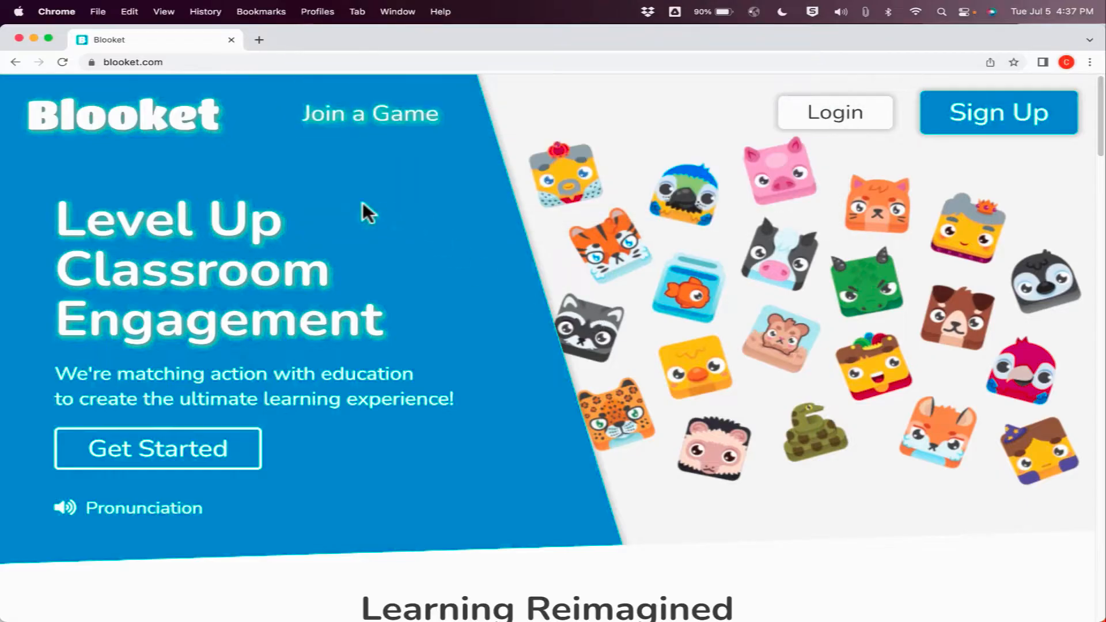
# Sign up for a new Blooket account, agreeing to the age and terms requirement.
pyautogui.click(998, 112)
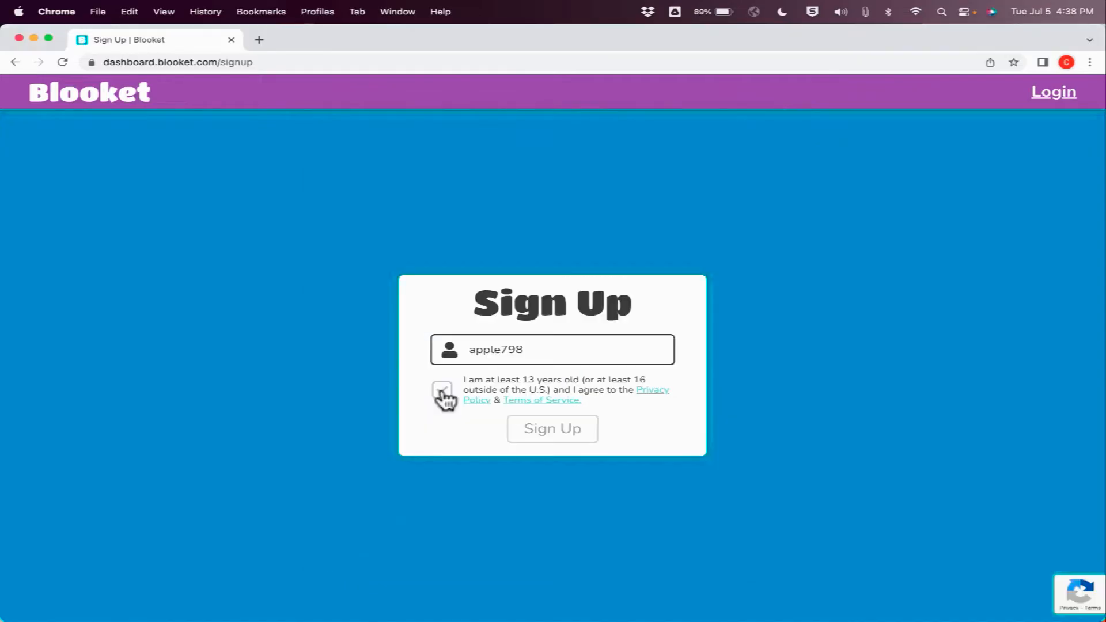
pyautogui.click(443, 389)
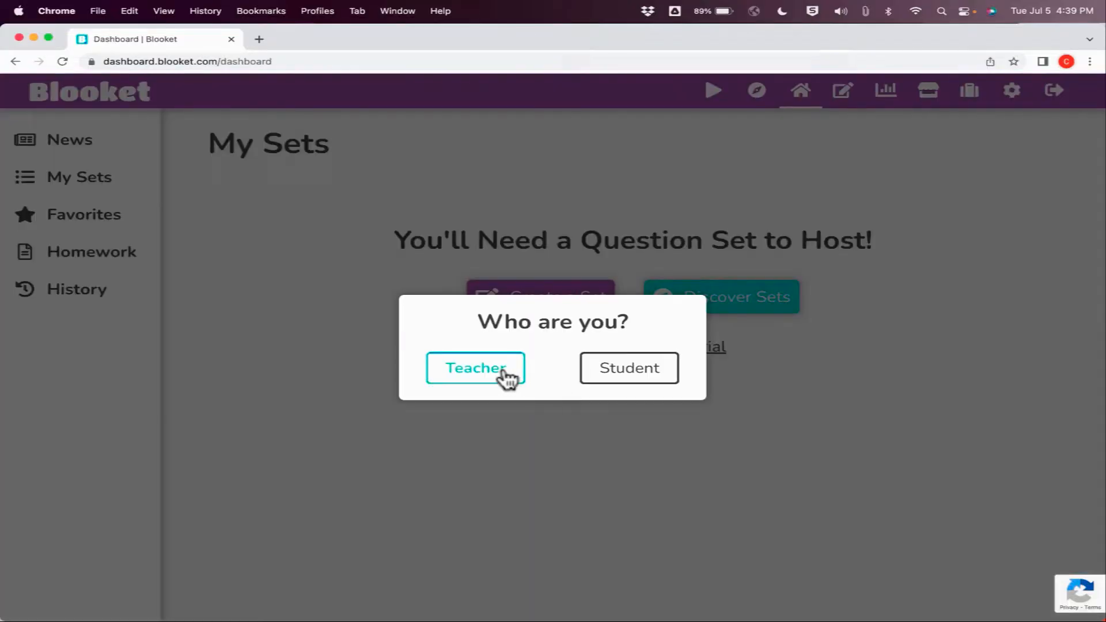
# Answer the 'Who are you?' prompt as Teacher to reach the empty My Sets dashboard.
pyautogui.click(476, 368)
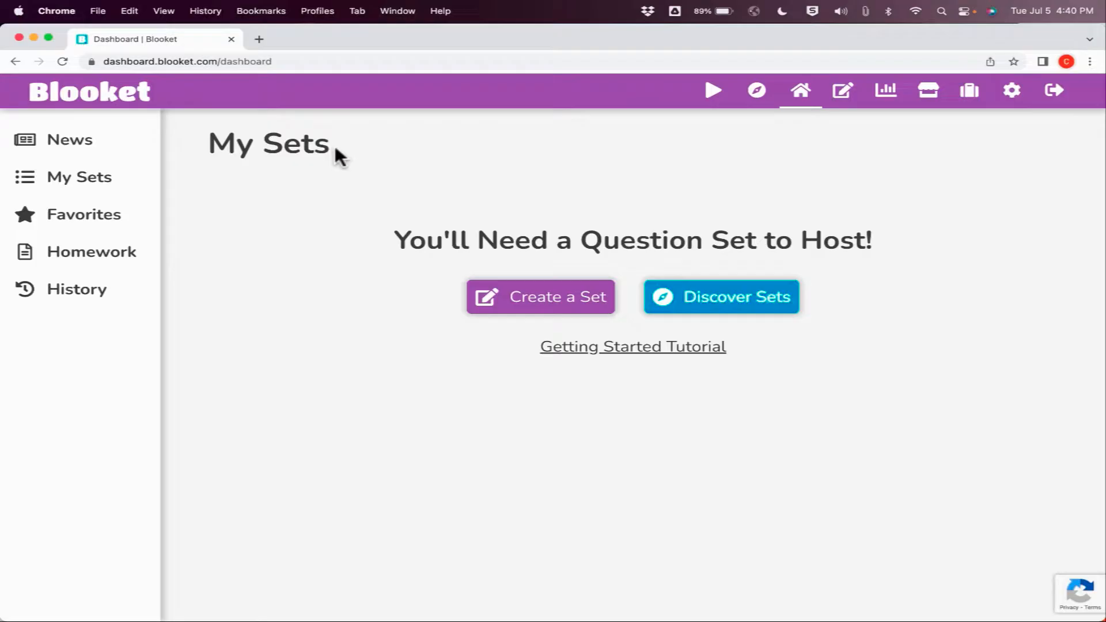
pyautogui.moveTo(587, 304)
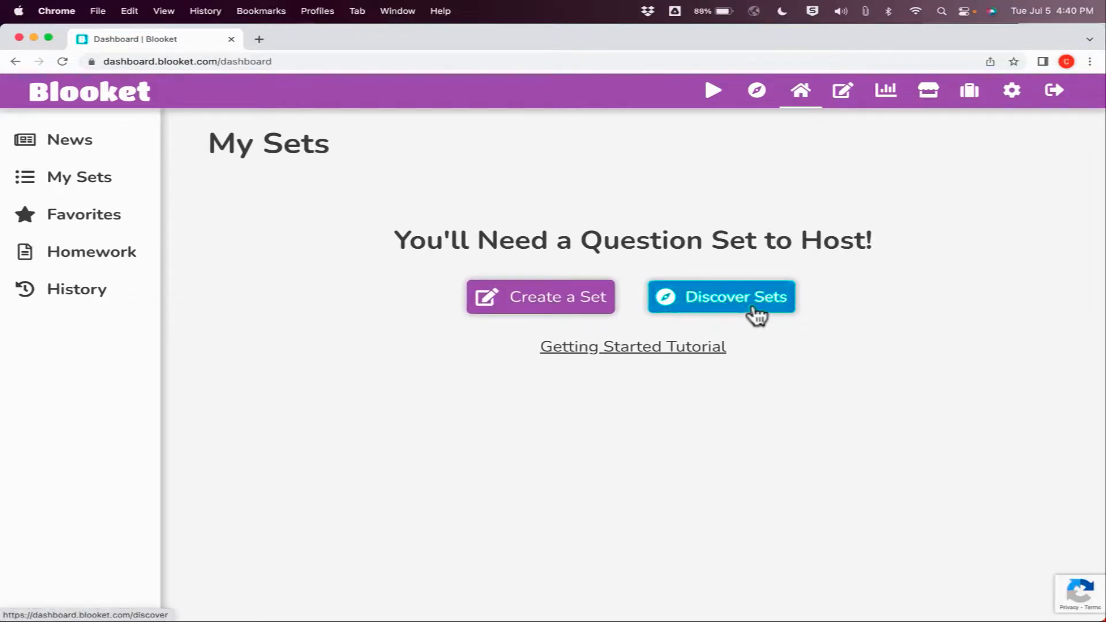
pyautogui.moveTo(580, 306)
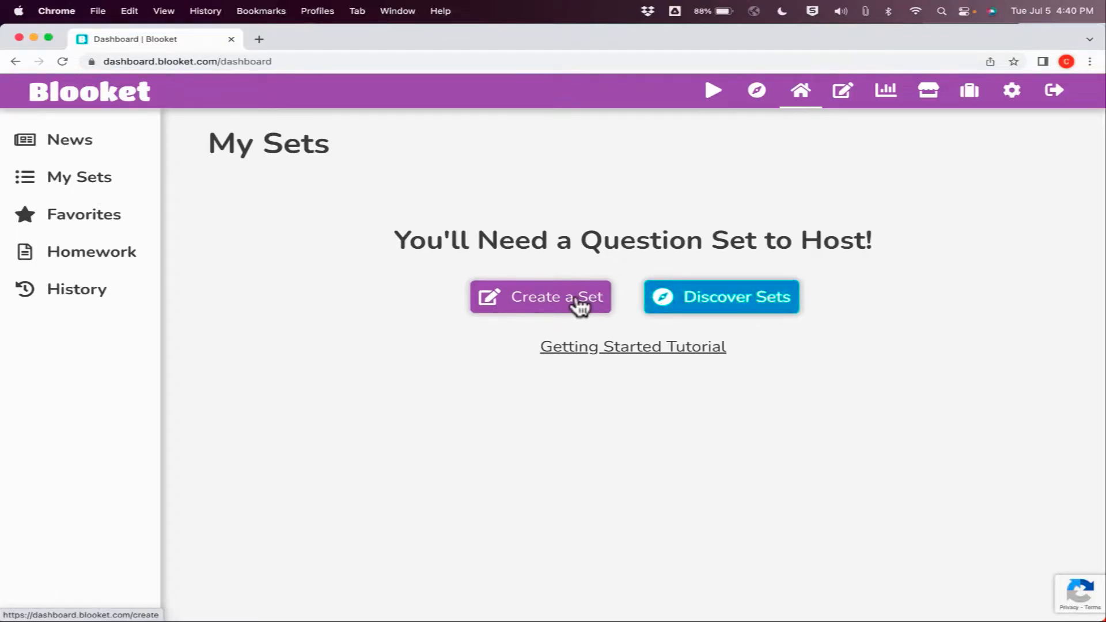
# Create a set titled 'La familia', described 'The Spanish family vocabulary words.', with a gallery family photo cover.
pyautogui.click(554, 297)
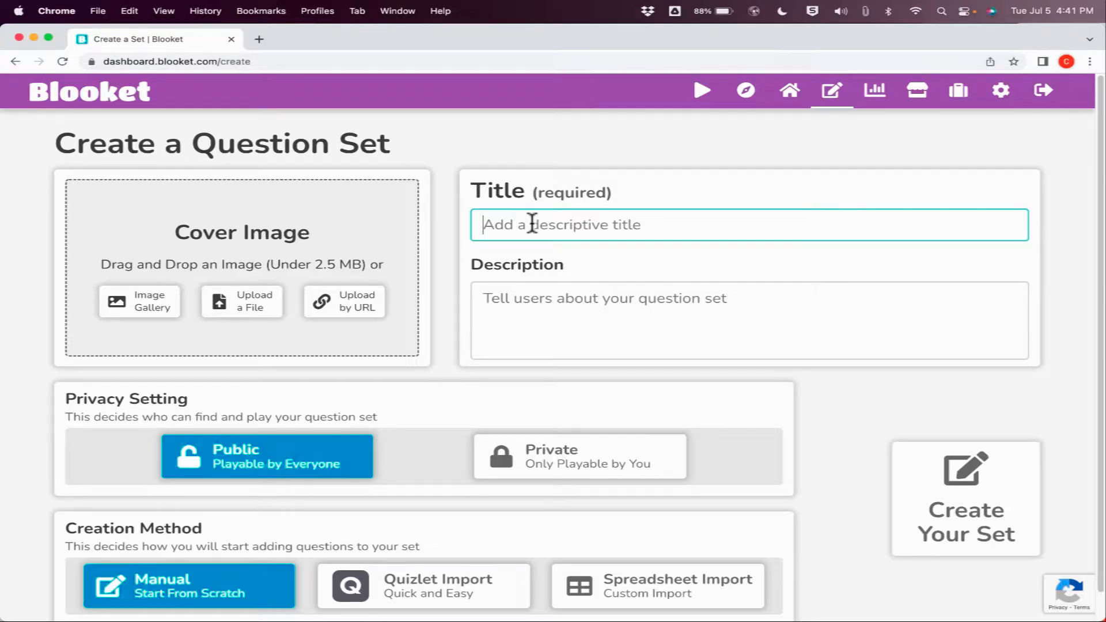
pyautogui.write('La familia')
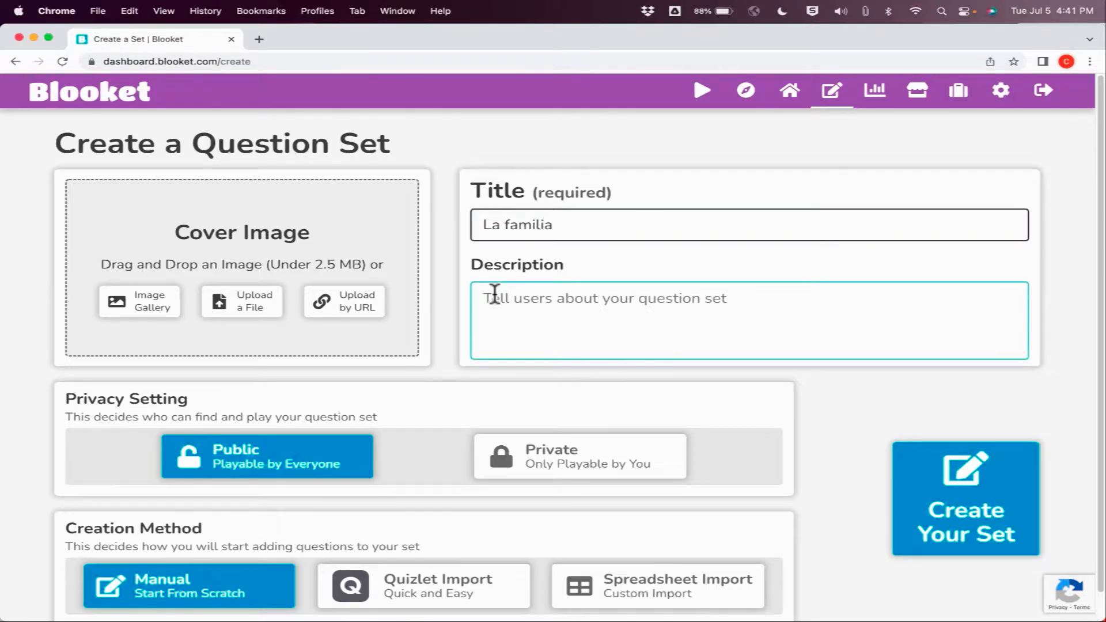
pyautogui.write('The Spanish family vocabulary words.')
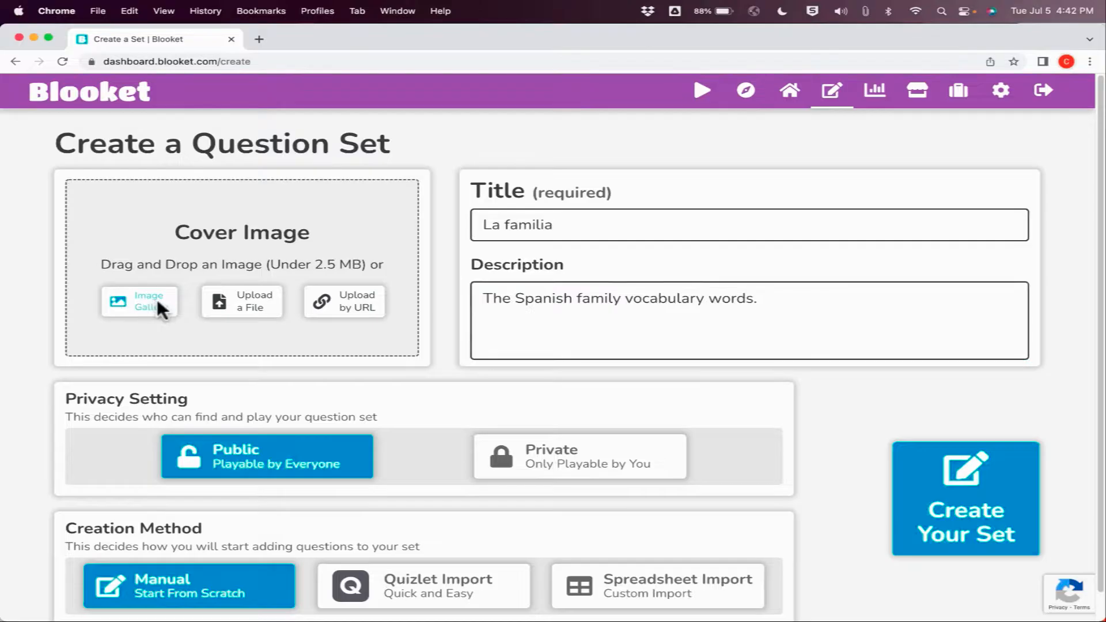
pyautogui.click(139, 302)
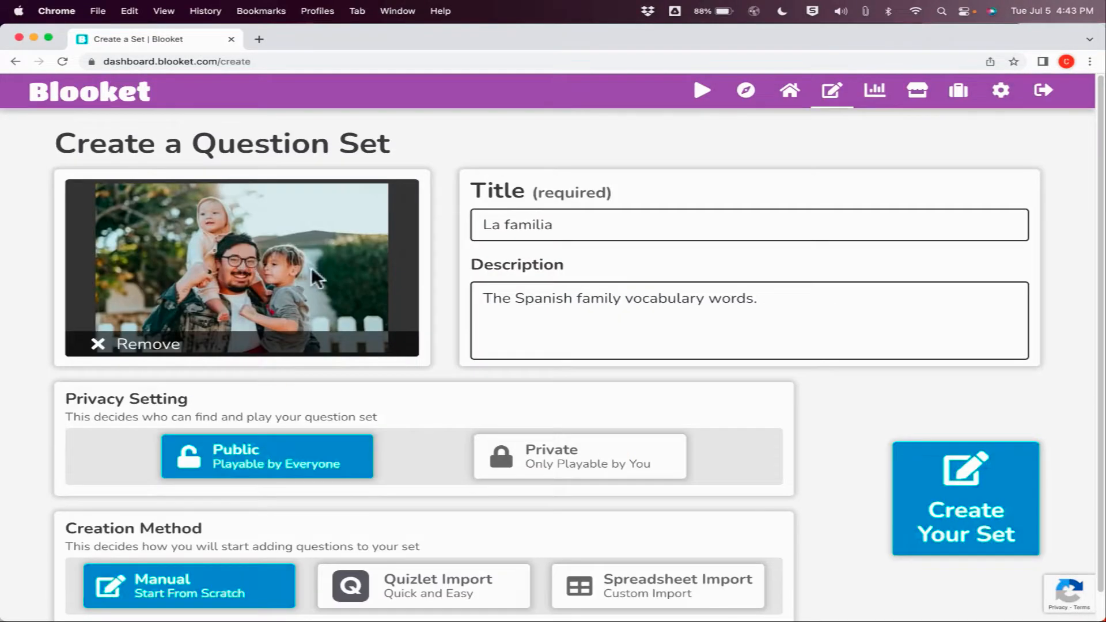
pyautogui.moveTo(334, 262)
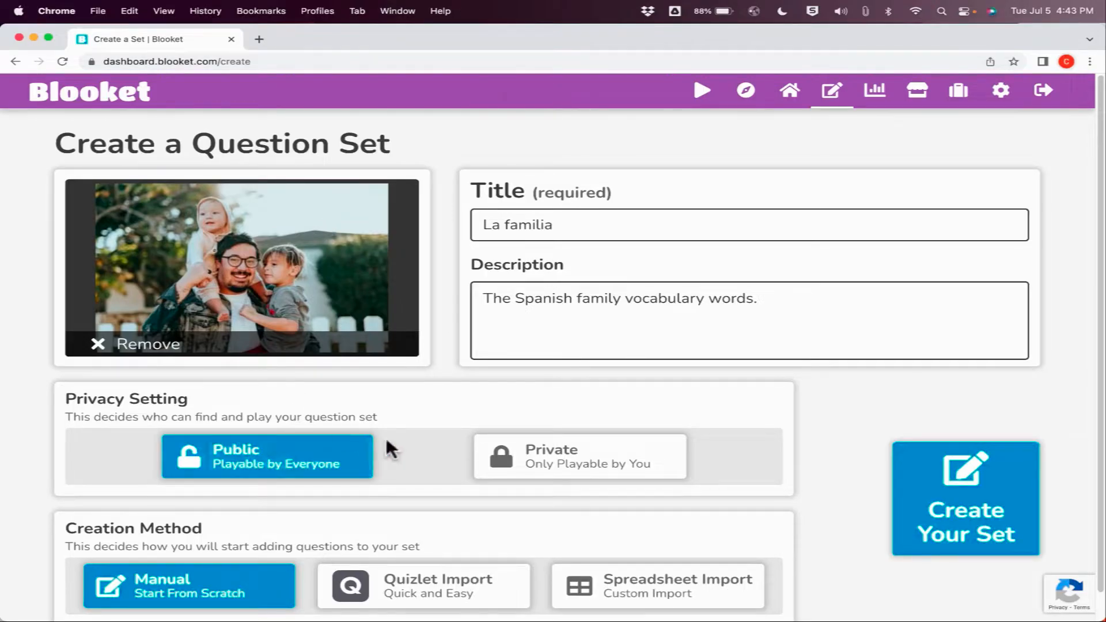
# Try Private then keep the set Public, and return to Manual question entry.
pyautogui.click(580, 457)
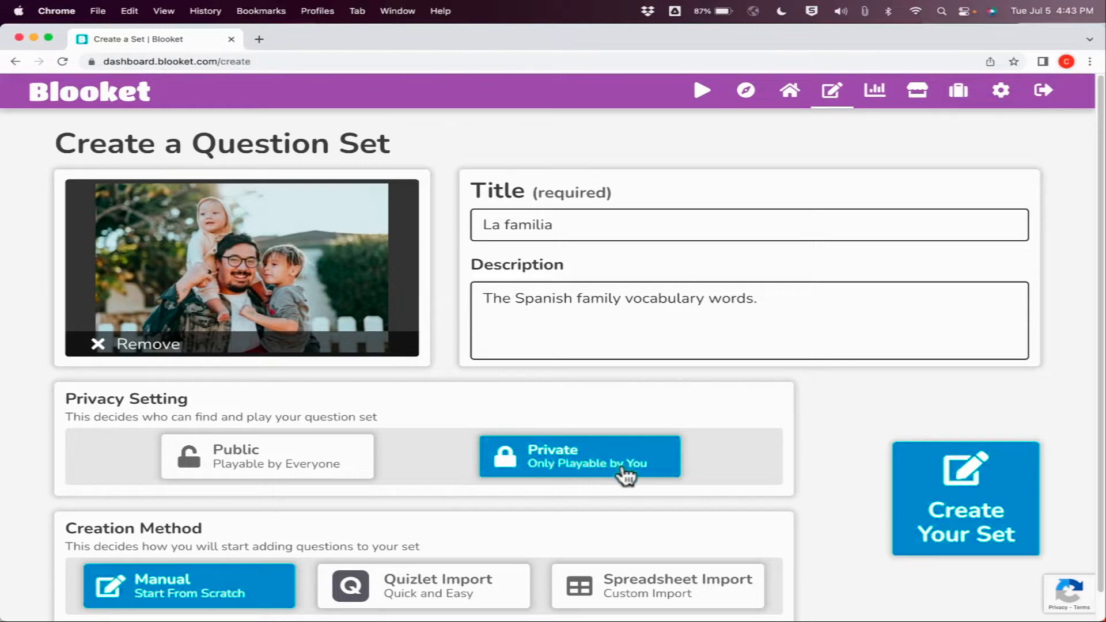
pyautogui.click(267, 457)
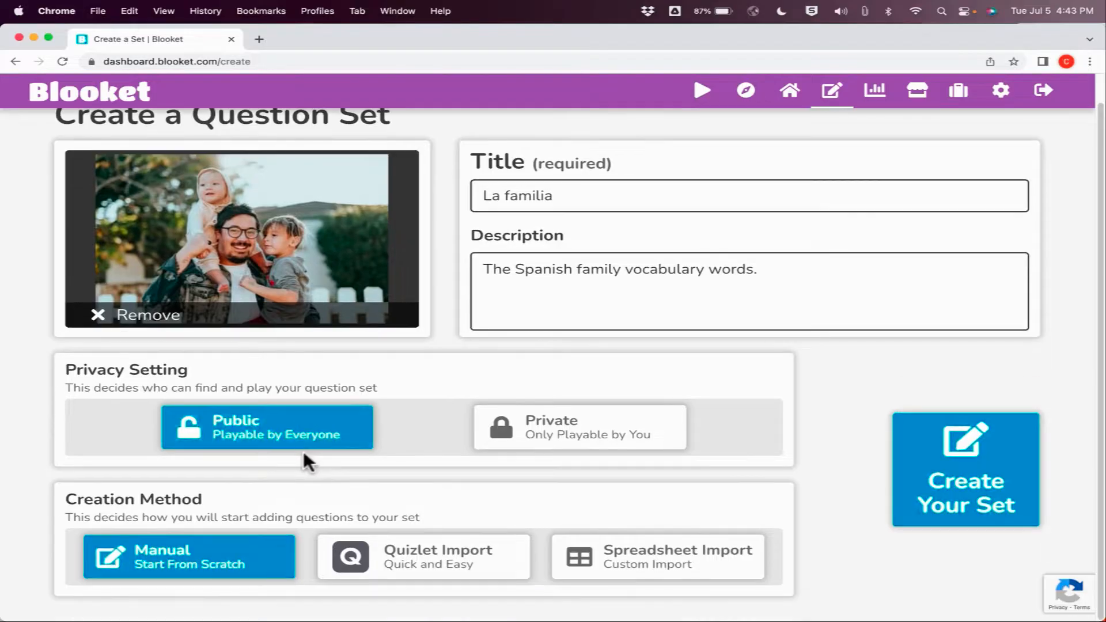
pyautogui.moveTo(226, 562)
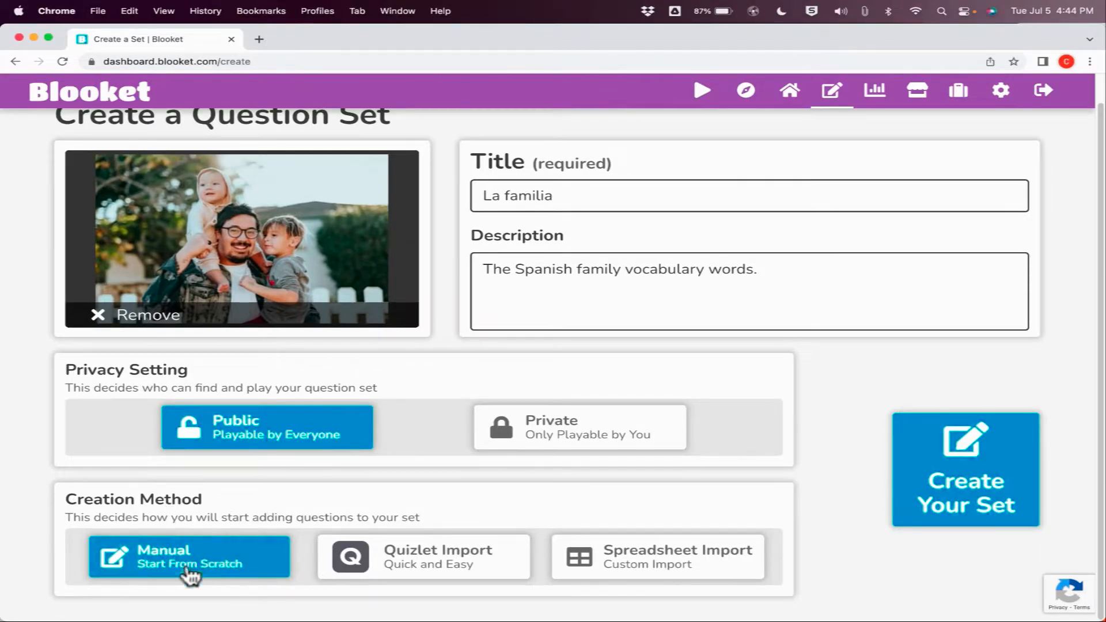
pyautogui.moveTo(205, 580)
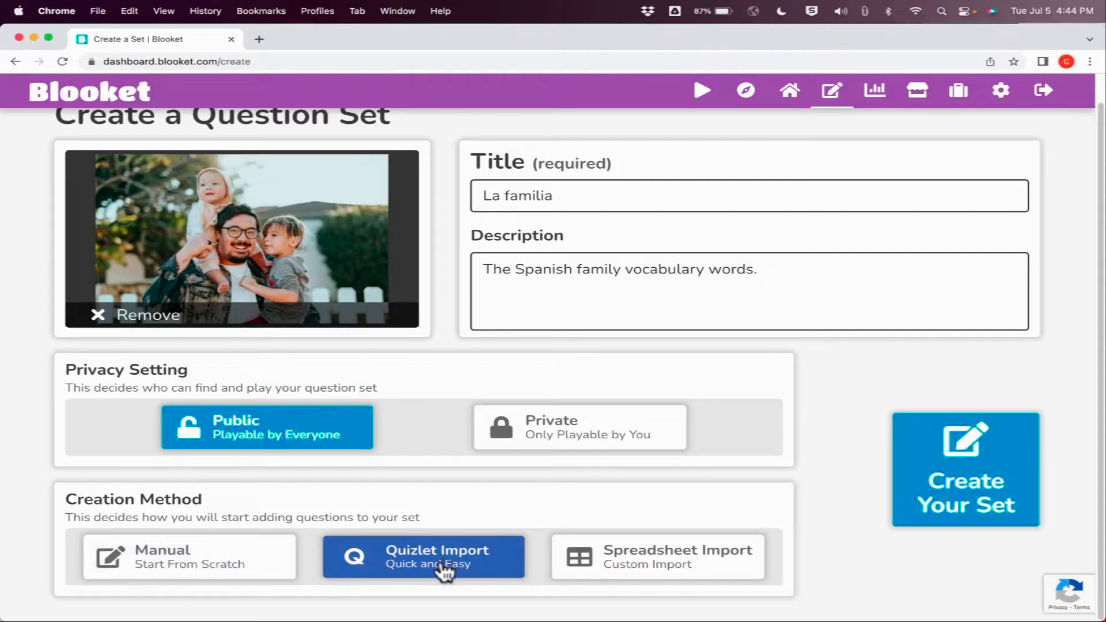
pyautogui.moveTo(454, 587)
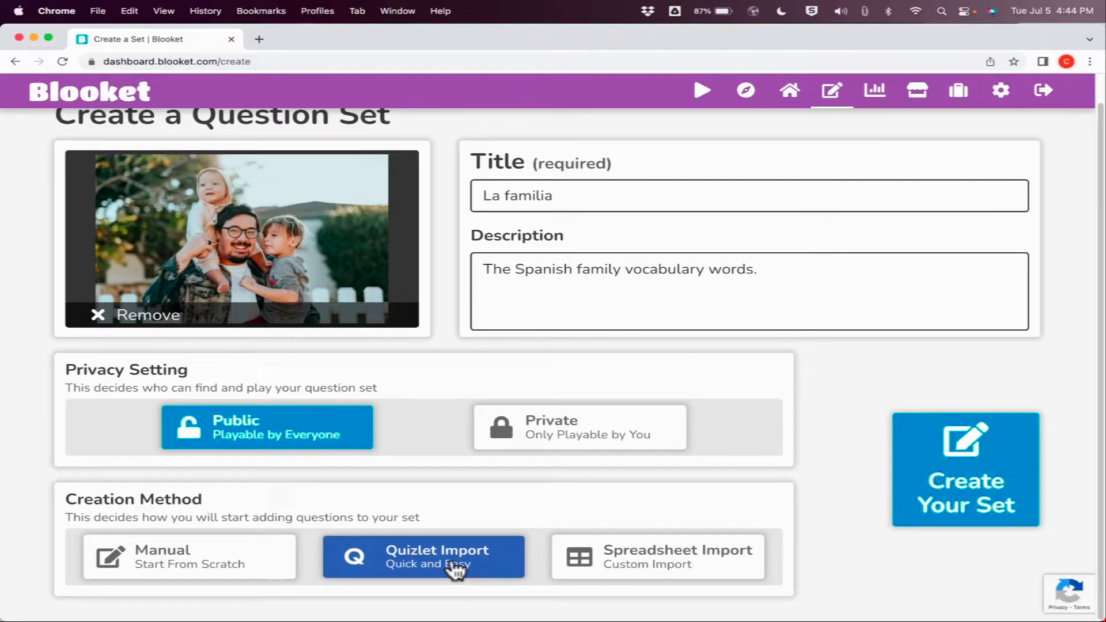
pyautogui.moveTo(446, 588)
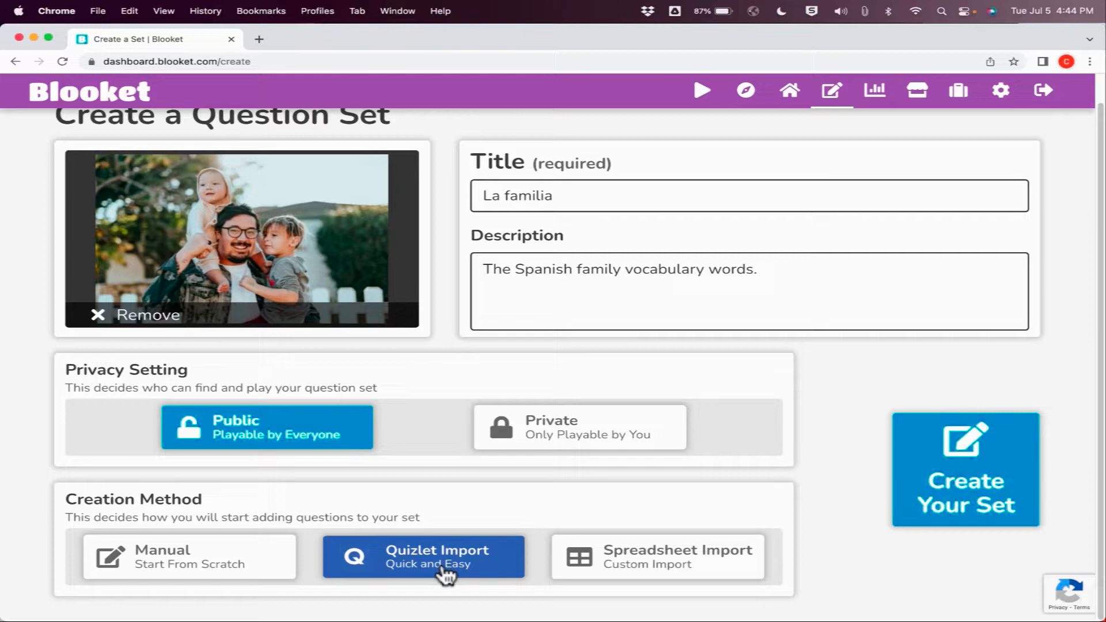
pyautogui.moveTo(485, 562)
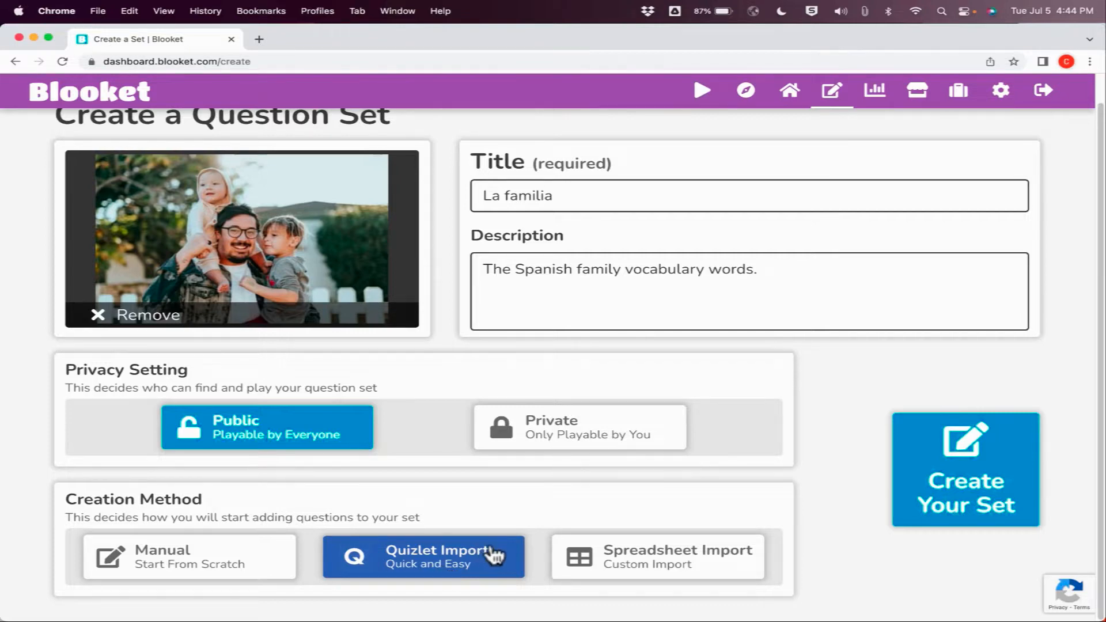
pyautogui.moveTo(686, 565)
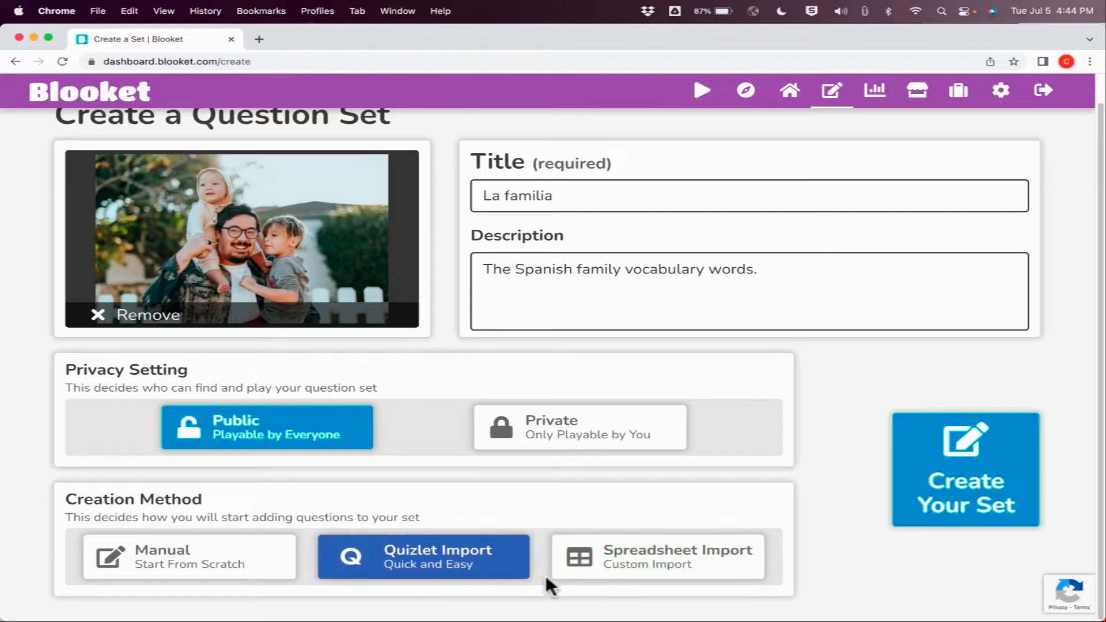
pyautogui.click(172, 558)
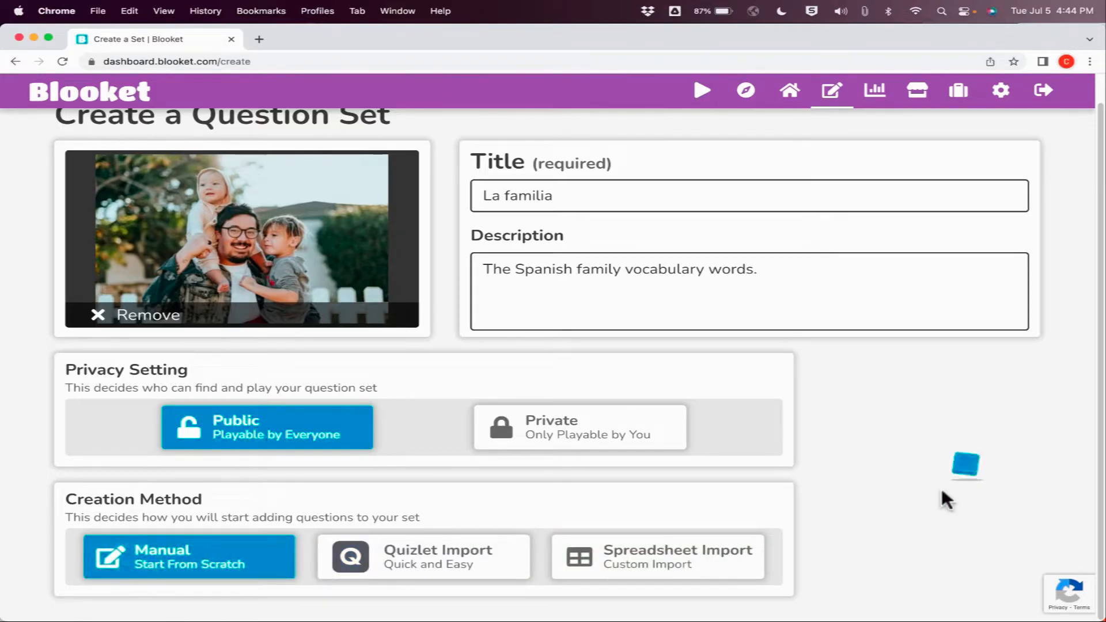
# Create the La familia set and add its first 'mother' question with madre marked correct.
pyautogui.click(190, 557)
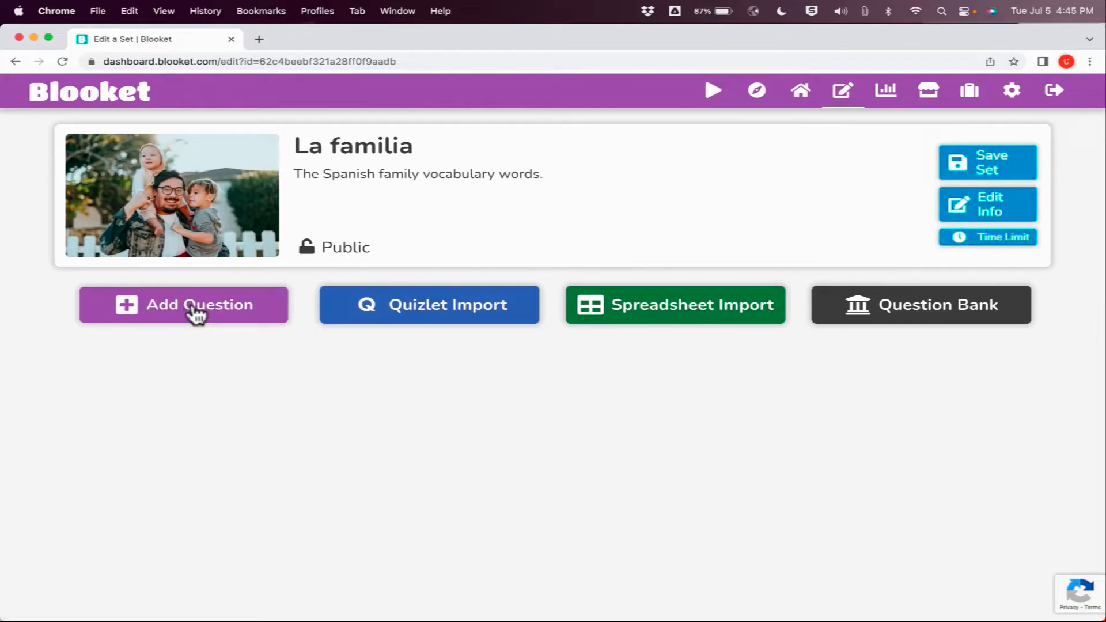
pyautogui.click(184, 304)
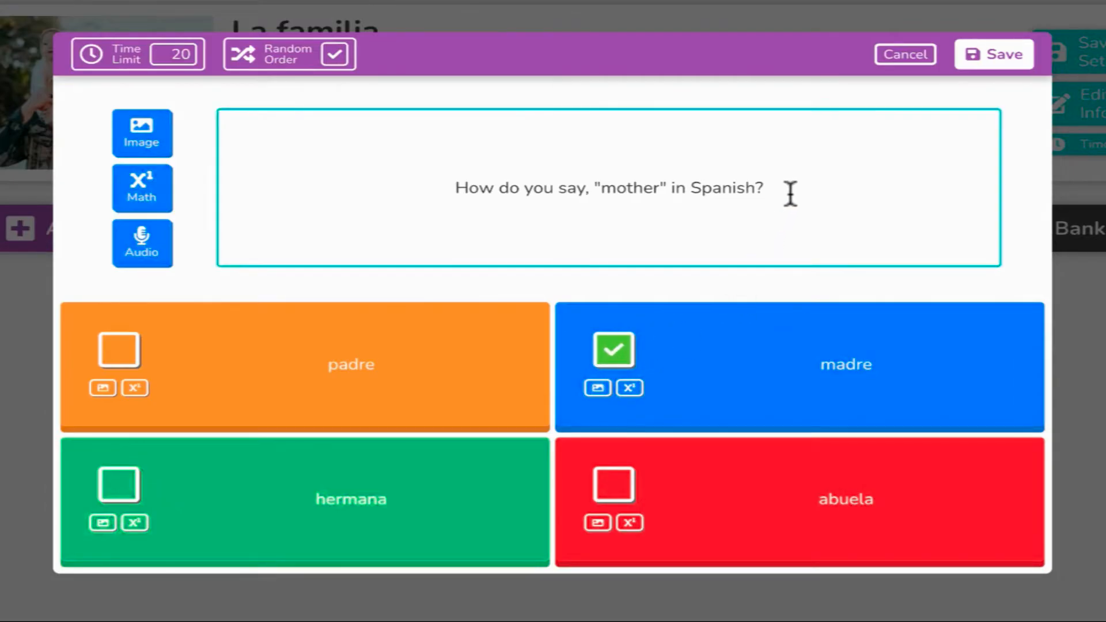
pyautogui.moveTo(667, 167)
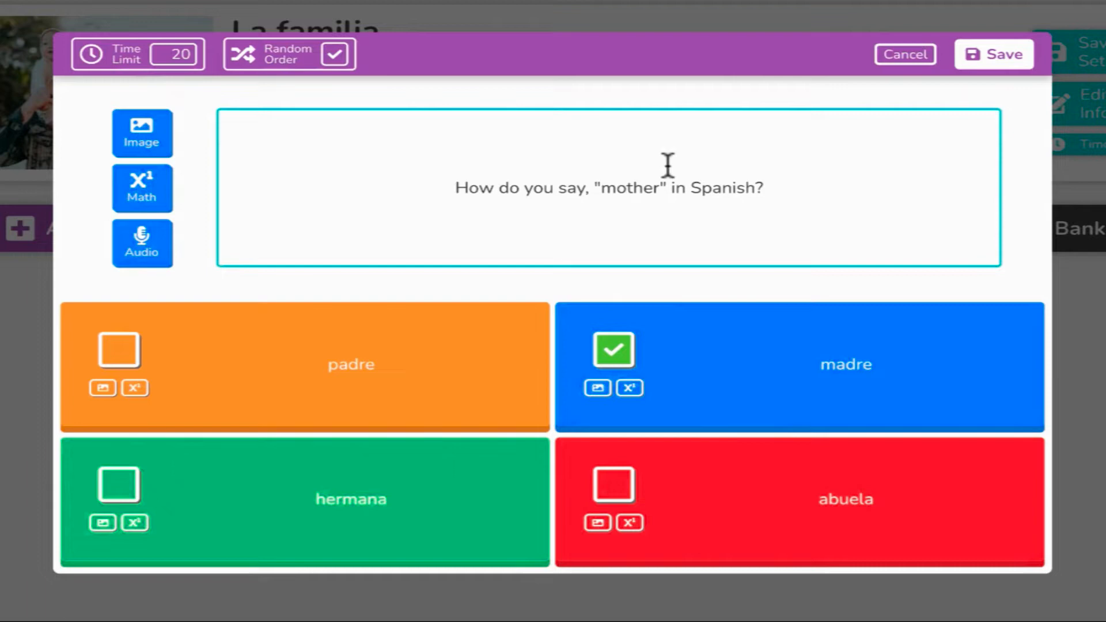
# Attach a mother-and-baby gallery photo, remove and re-add it, then try question audio.
pyautogui.click(143, 134)
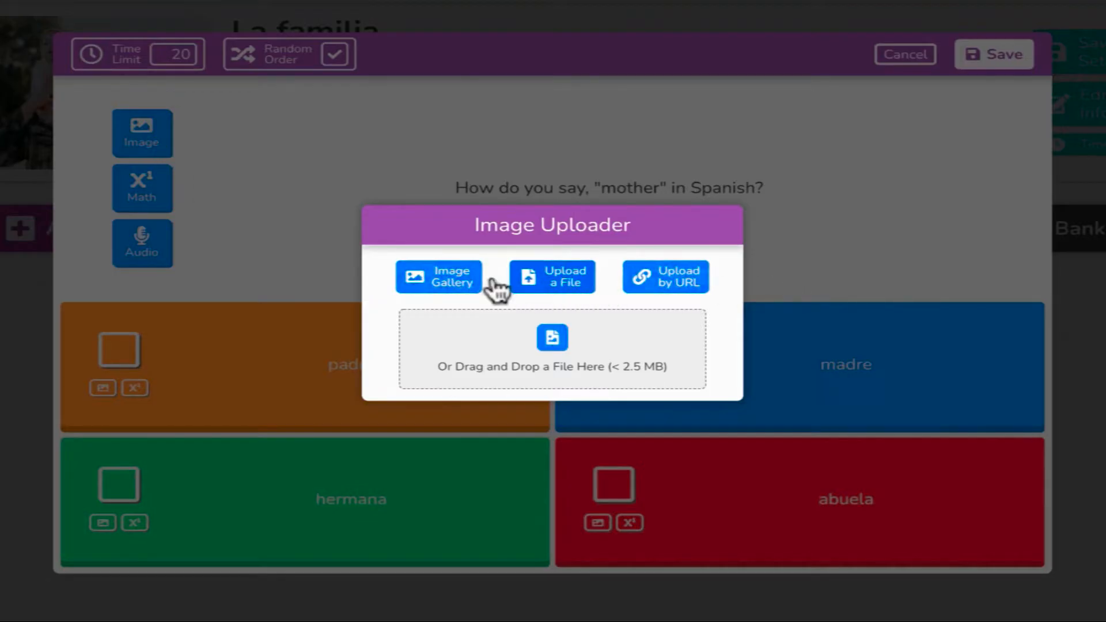
pyautogui.click(438, 277)
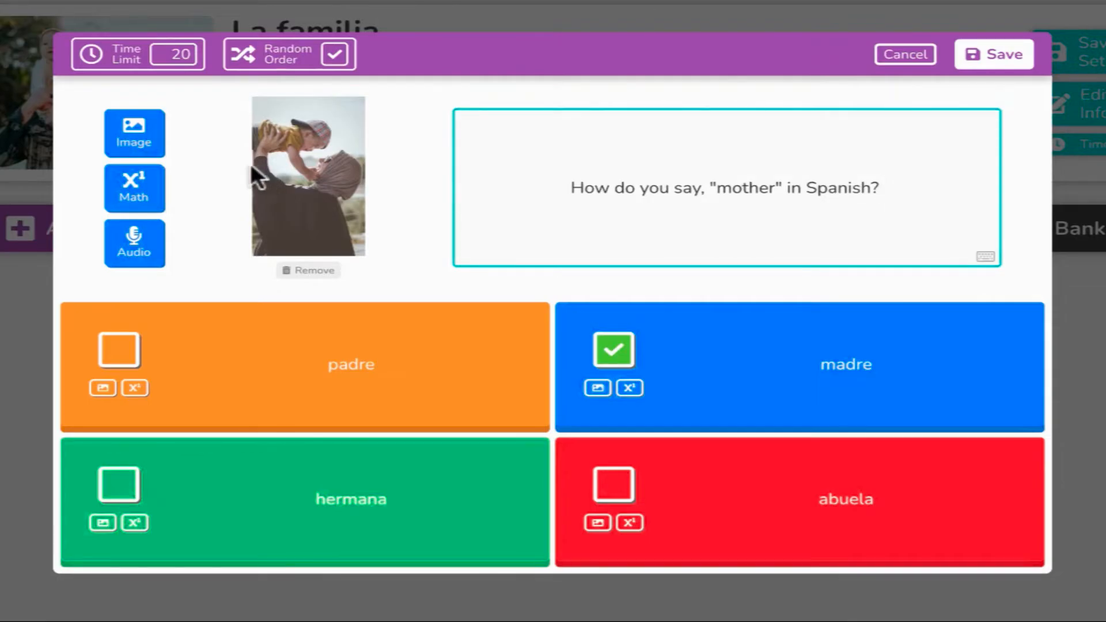
pyautogui.click(133, 188)
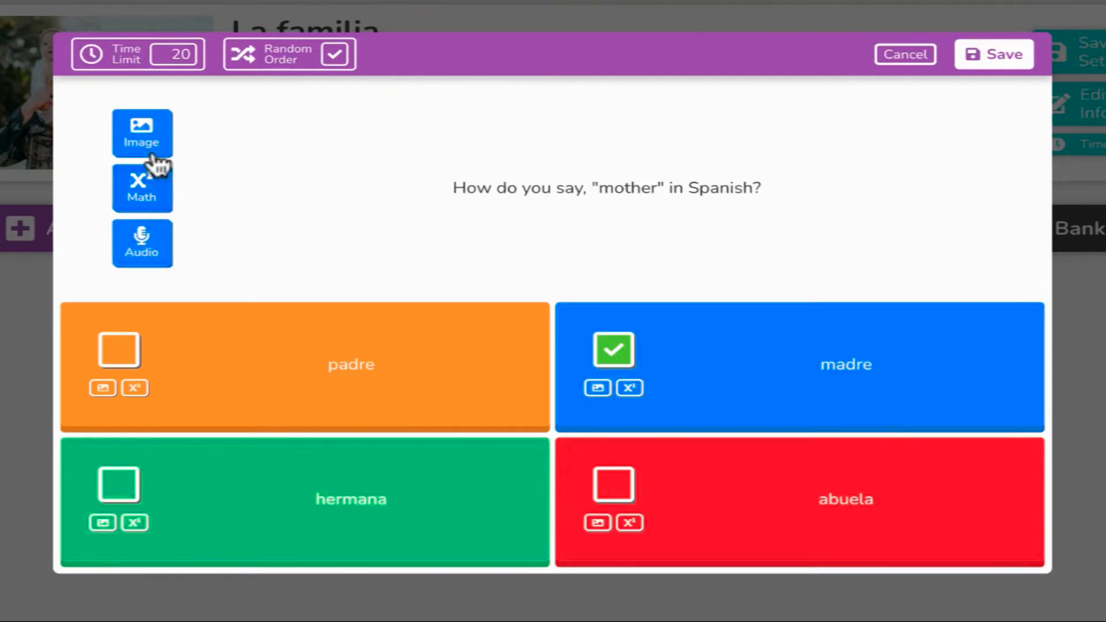
pyautogui.click(141, 133)
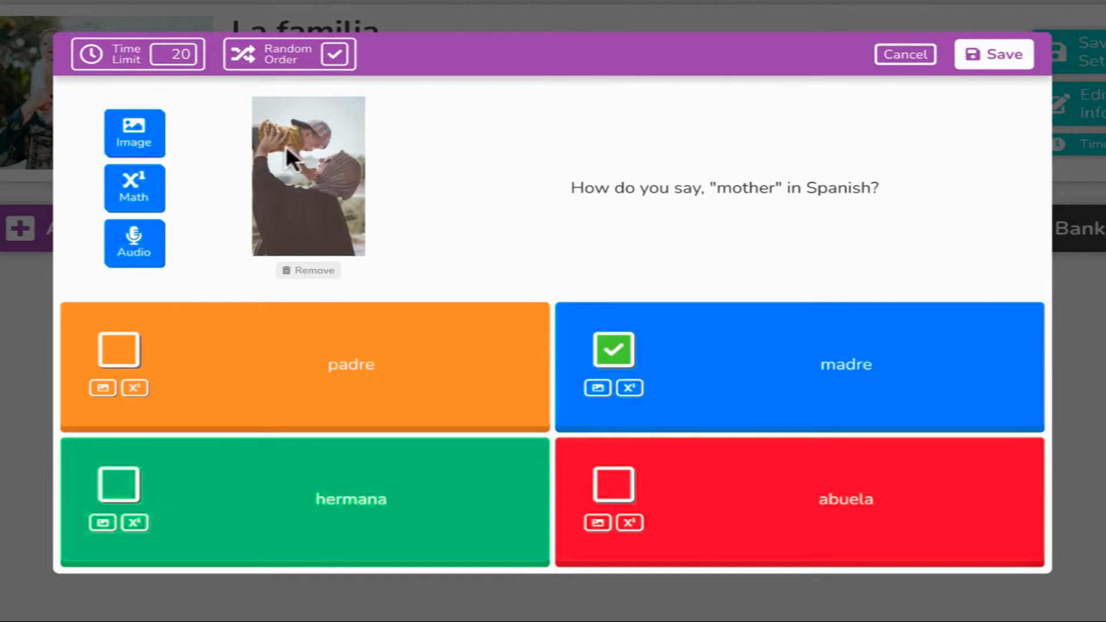
pyautogui.click(133, 242)
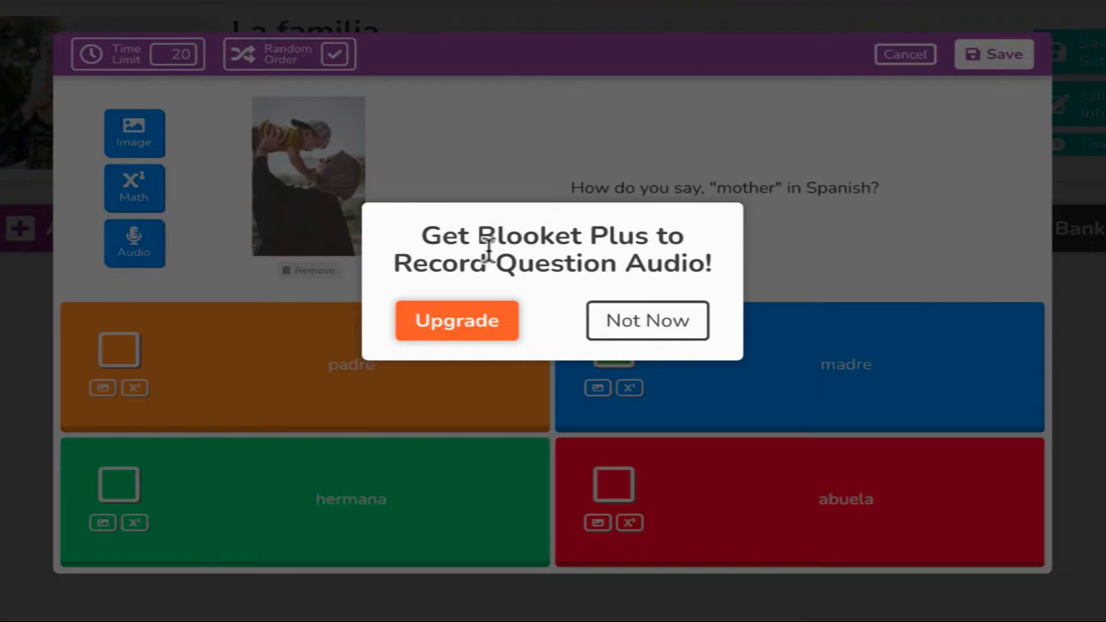
# Dismiss the audio upgrade prompt, try an image on the madre answer and dismiss that Plus prompt too.
pyautogui.click(647, 321)
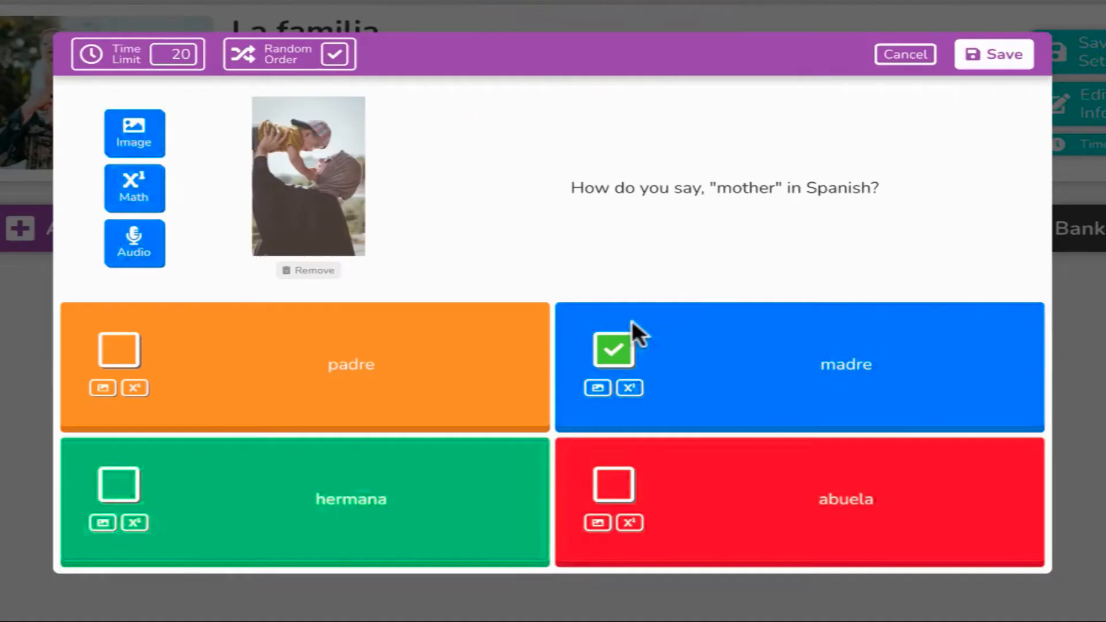
pyautogui.moveTo(633, 396)
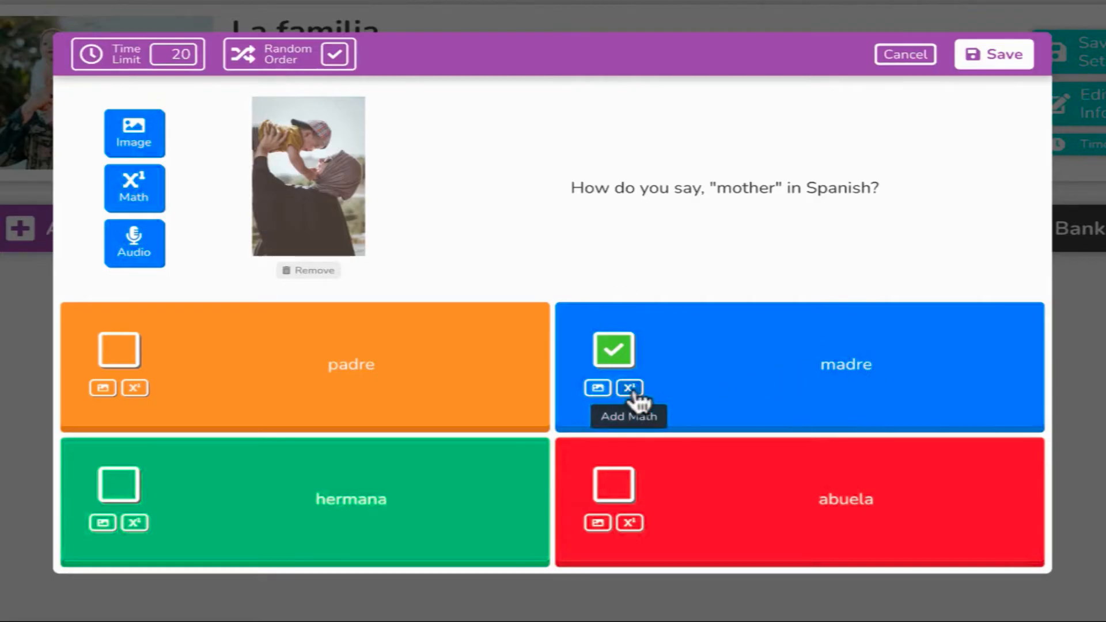
pyautogui.click(598, 388)
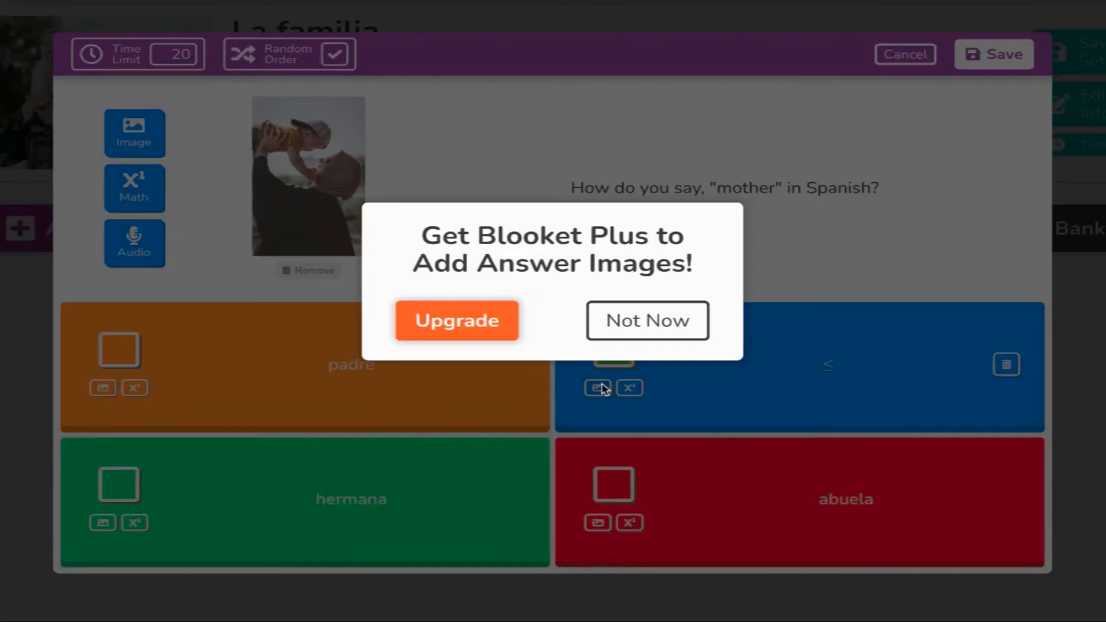
pyautogui.click(648, 321)
pyautogui.write('madre')
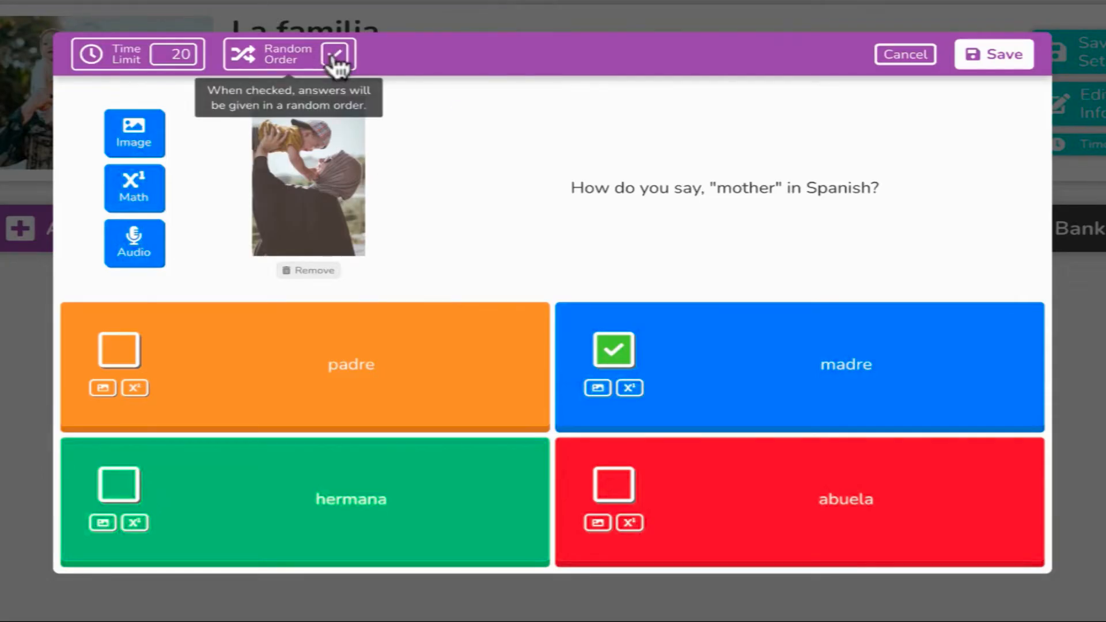
pyautogui.moveTo(353, 102)
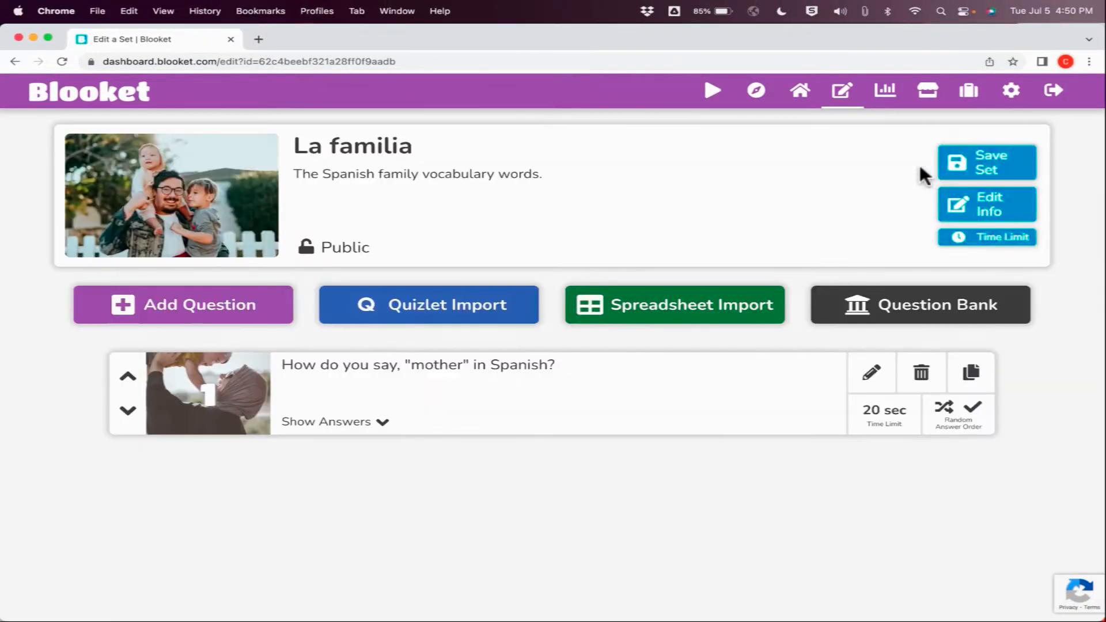
pyautogui.moveTo(429, 325)
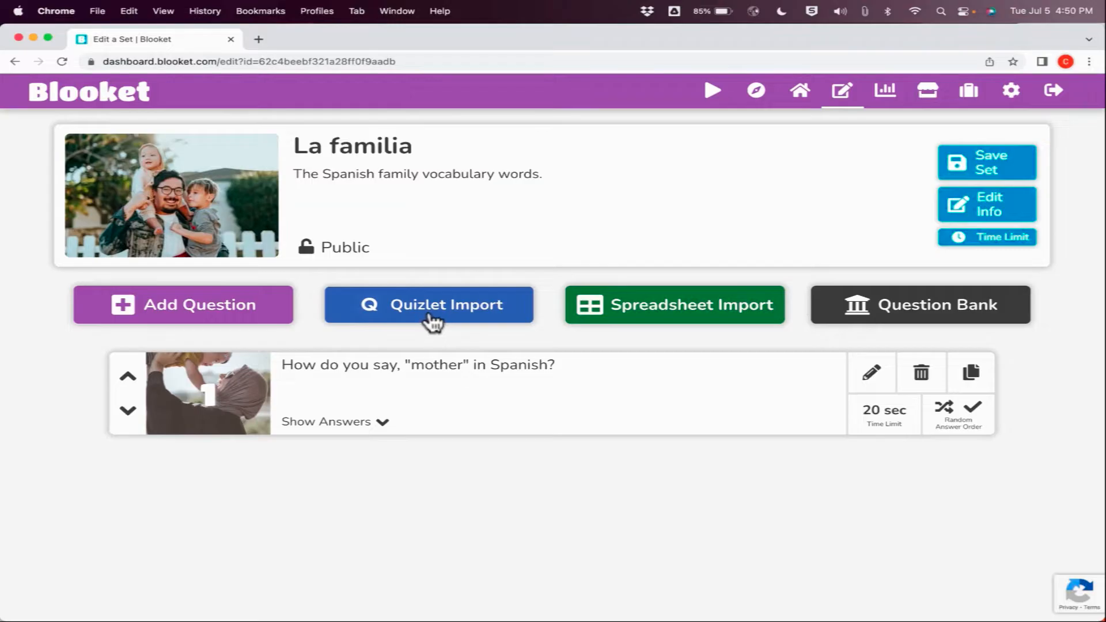
pyautogui.click(429, 305)
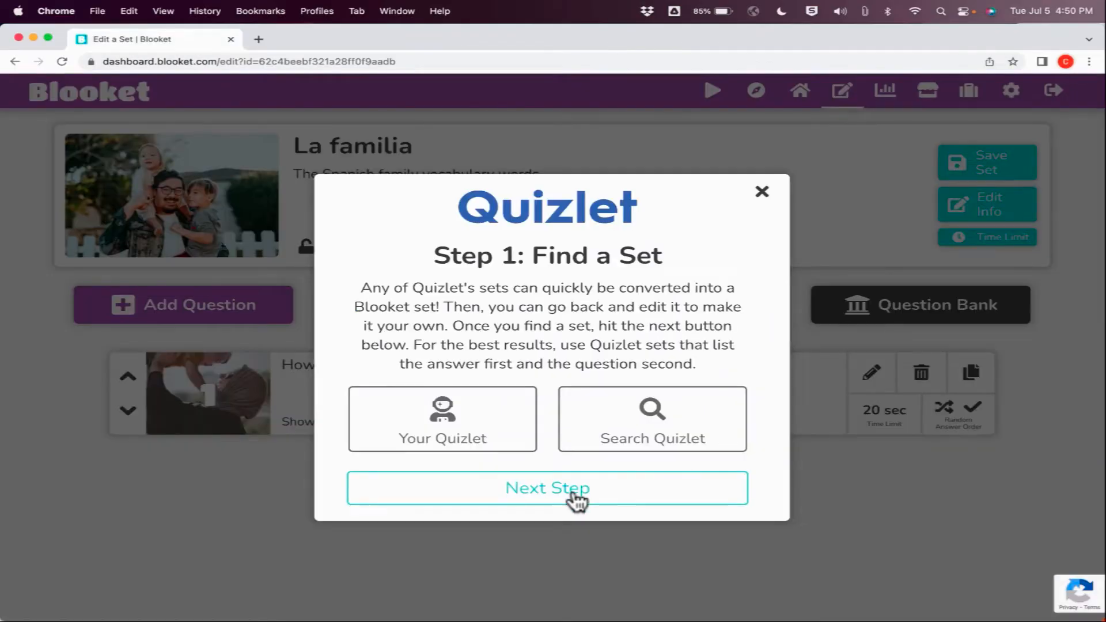
pyautogui.click(548, 489)
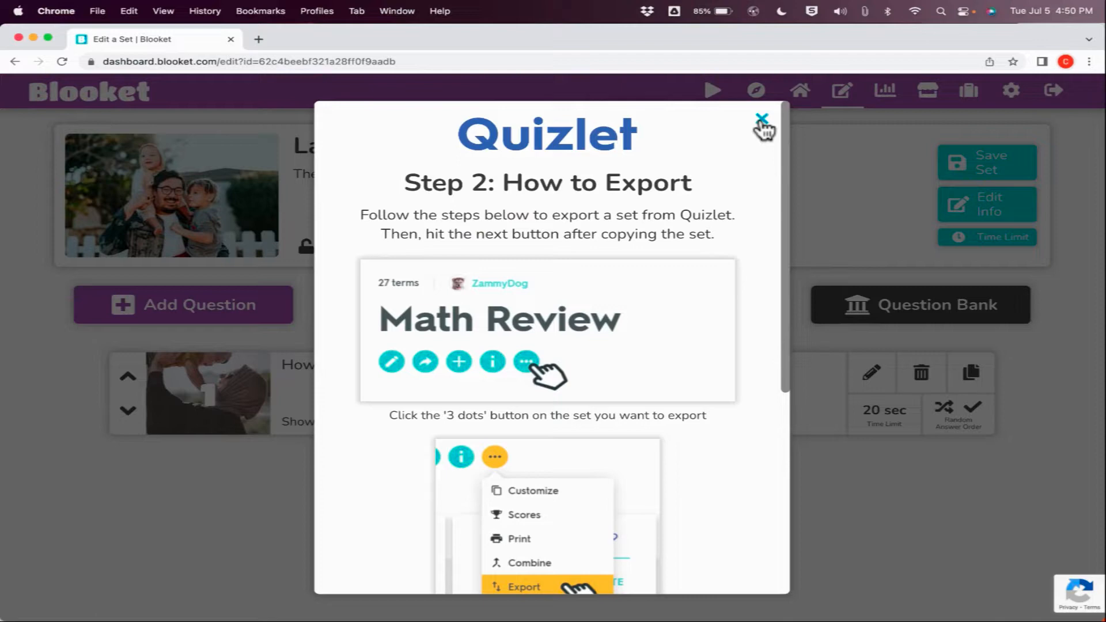
pyautogui.click(759, 116)
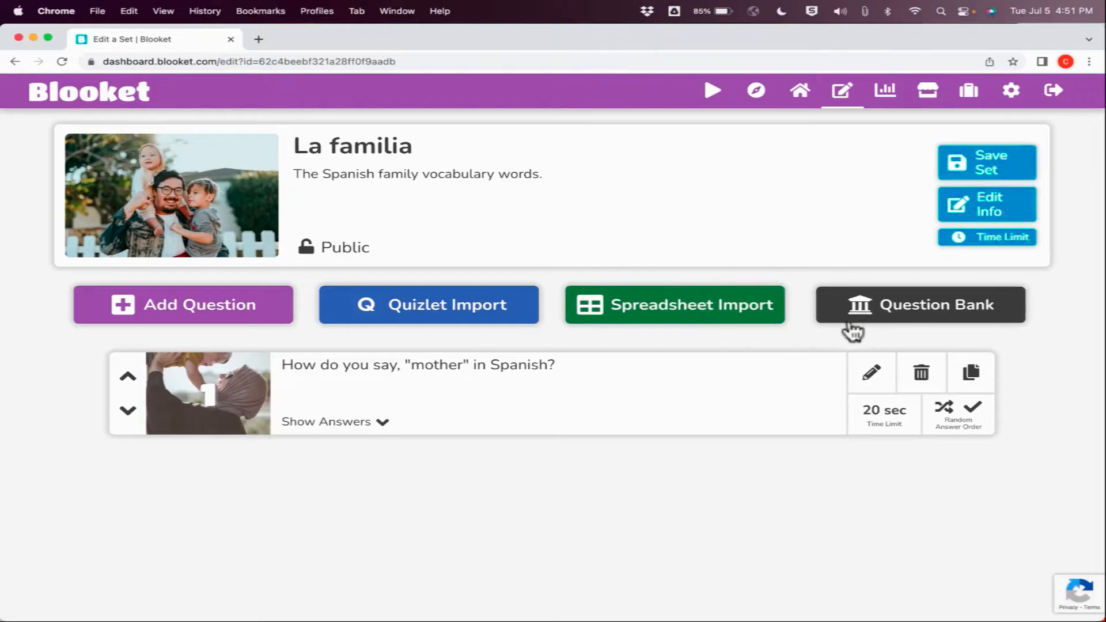
# From the Question Bank, add the grandmother and son questions to the La familia set.
pyautogui.click(920, 304)
pyautogui.write('la familia')
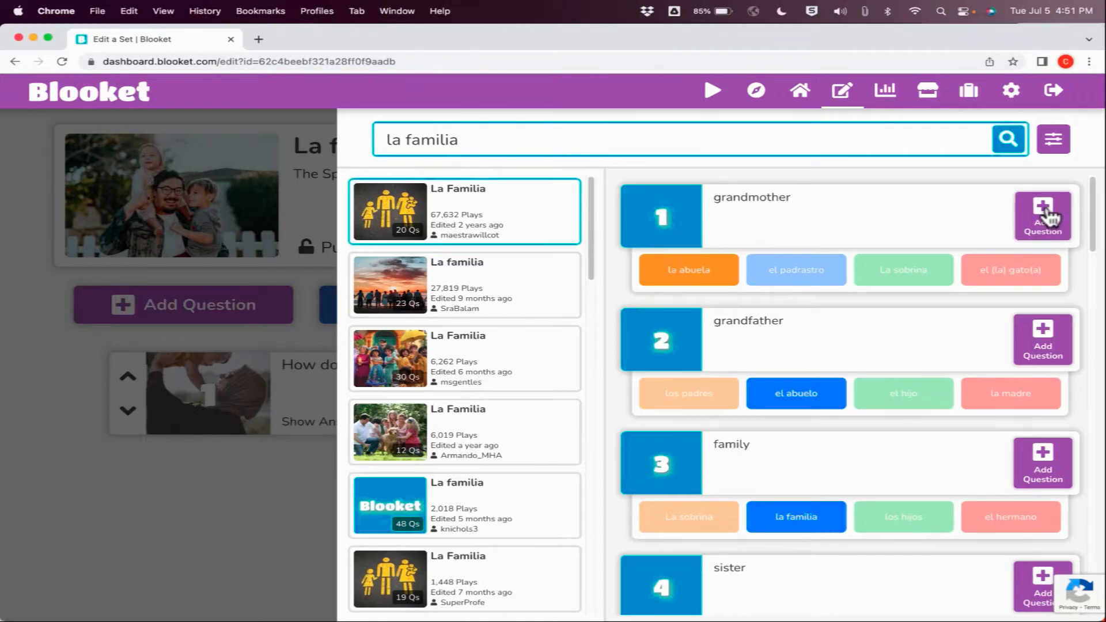
pyautogui.click(1043, 215)
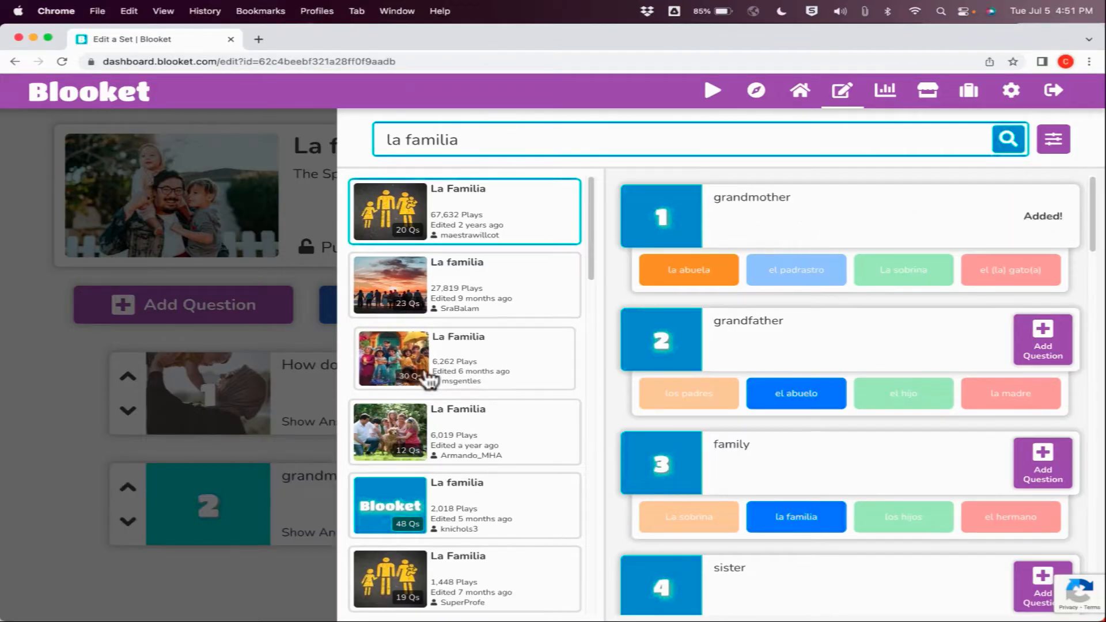
pyautogui.scroll(-3)
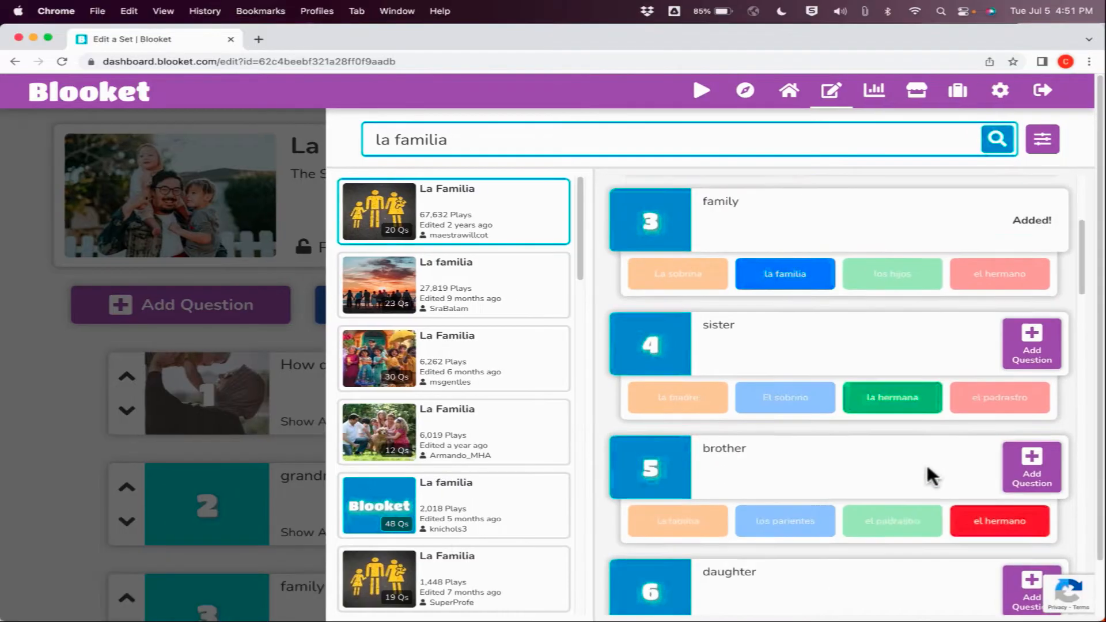
pyautogui.scroll(-3)
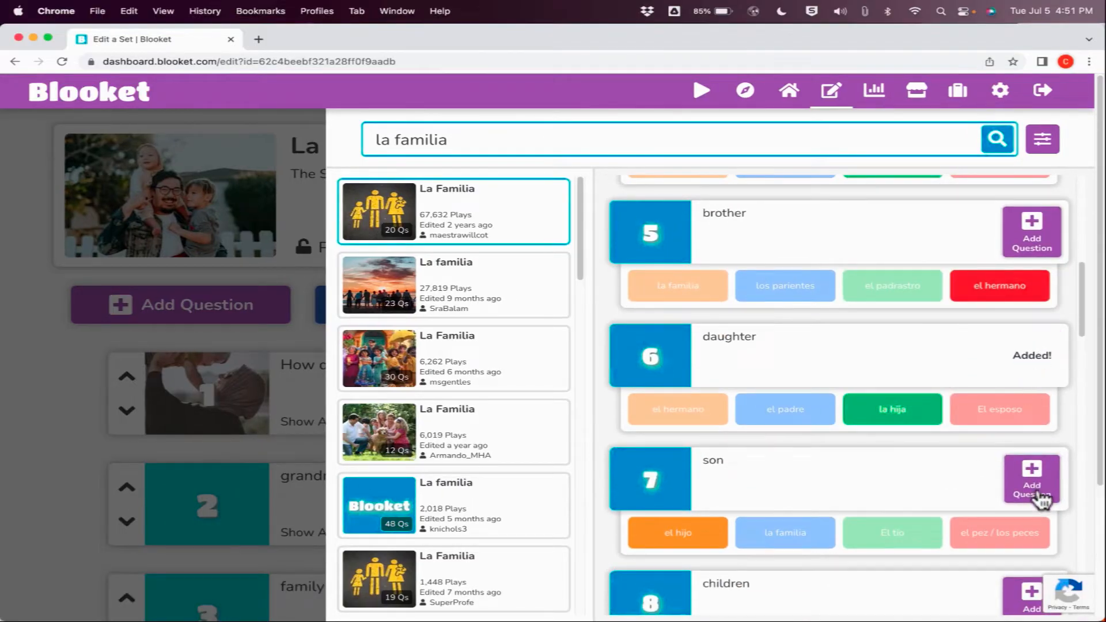
pyautogui.click(1031, 478)
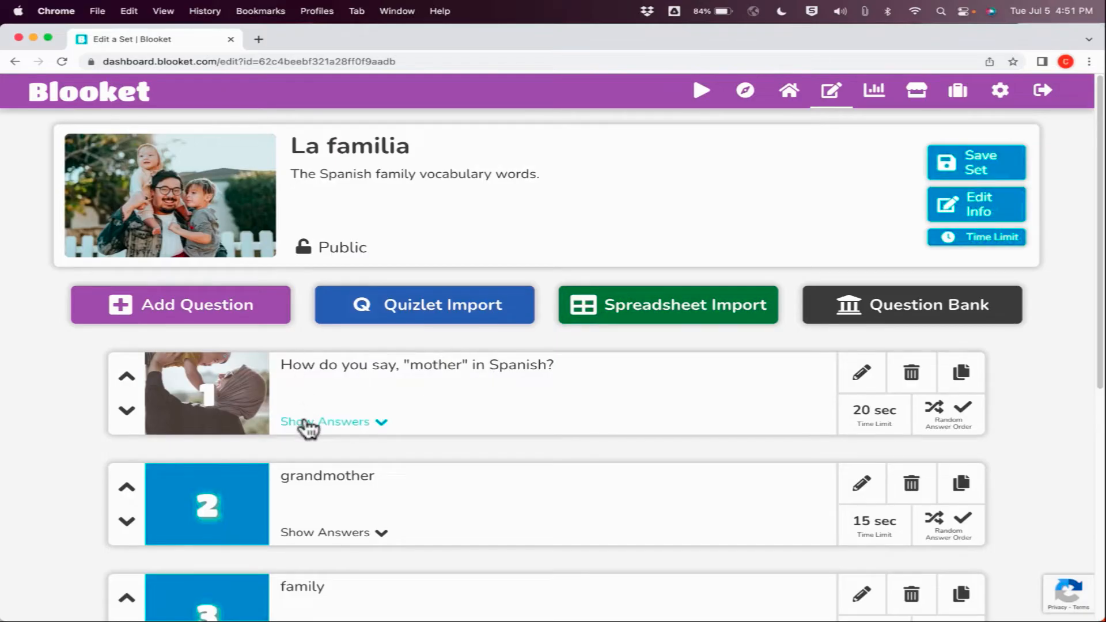
# Scroll the set editor to review the imported grandmother, family and further questions.
pyautogui.scroll(-3)
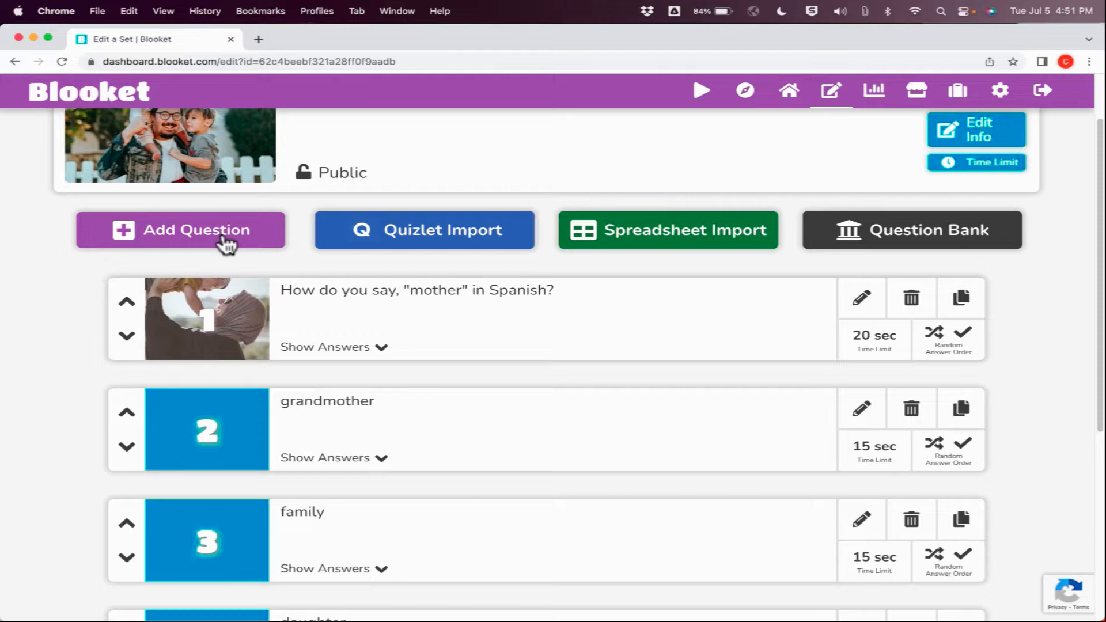
pyautogui.moveTo(667, 349)
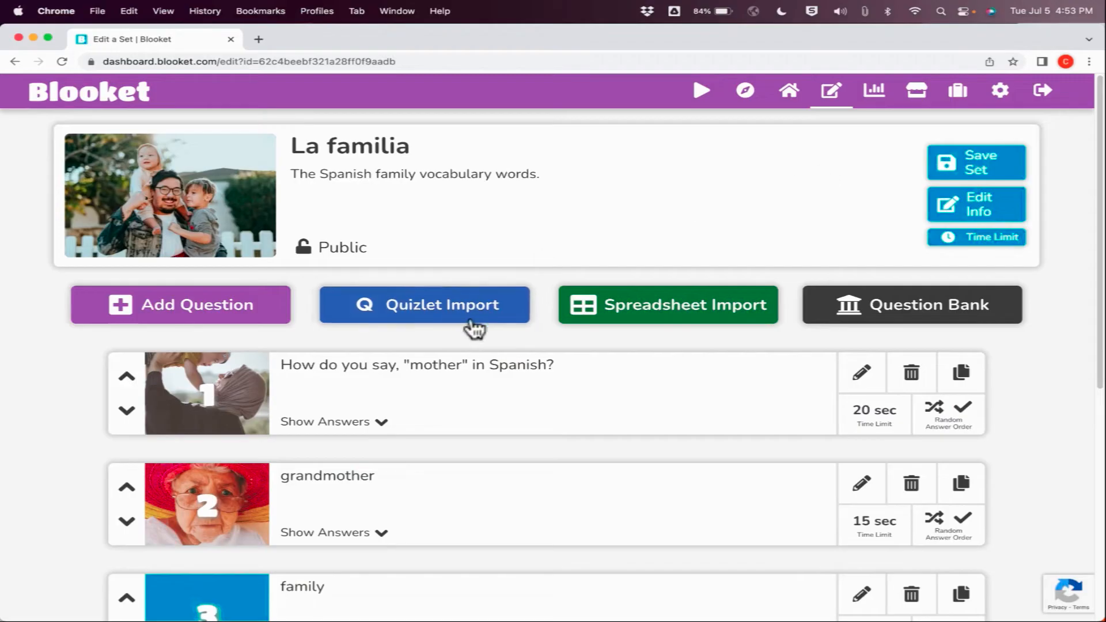
pyautogui.moveTo(996, 290)
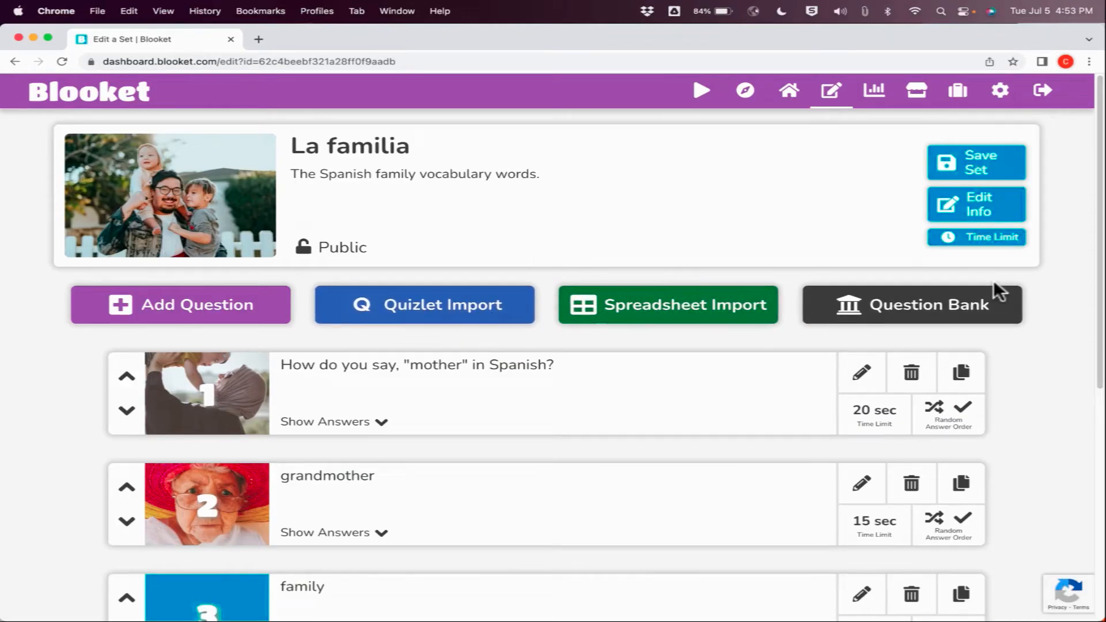
pyautogui.moveTo(986, 299)
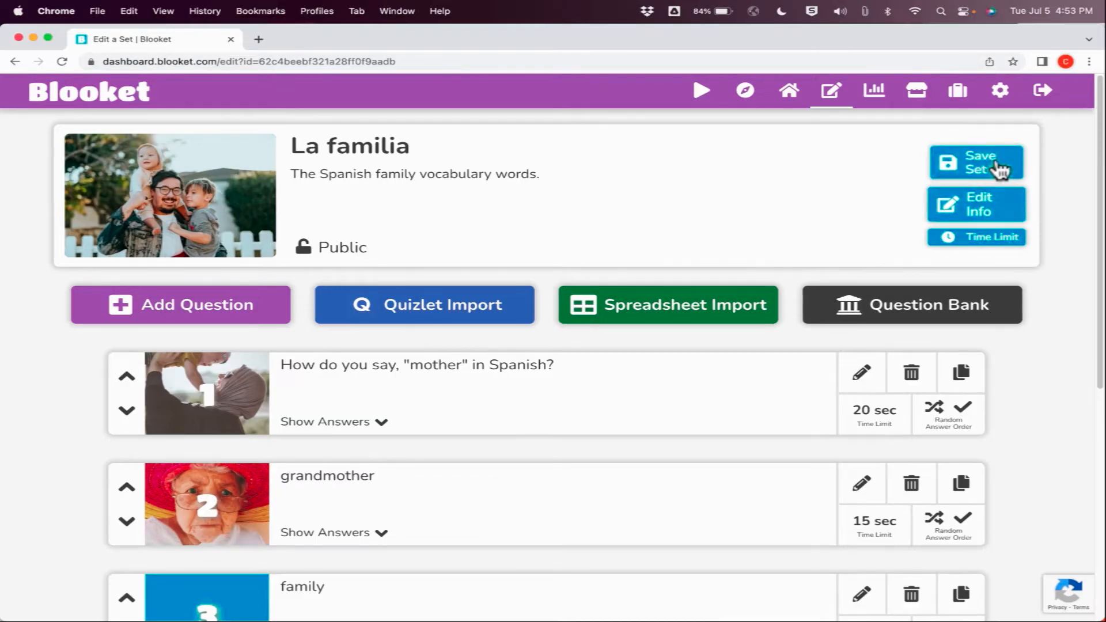
# Save the La familia set, then search Discover for 'spanish colors' and open the 13-question set.
pyautogui.click(744, 90)
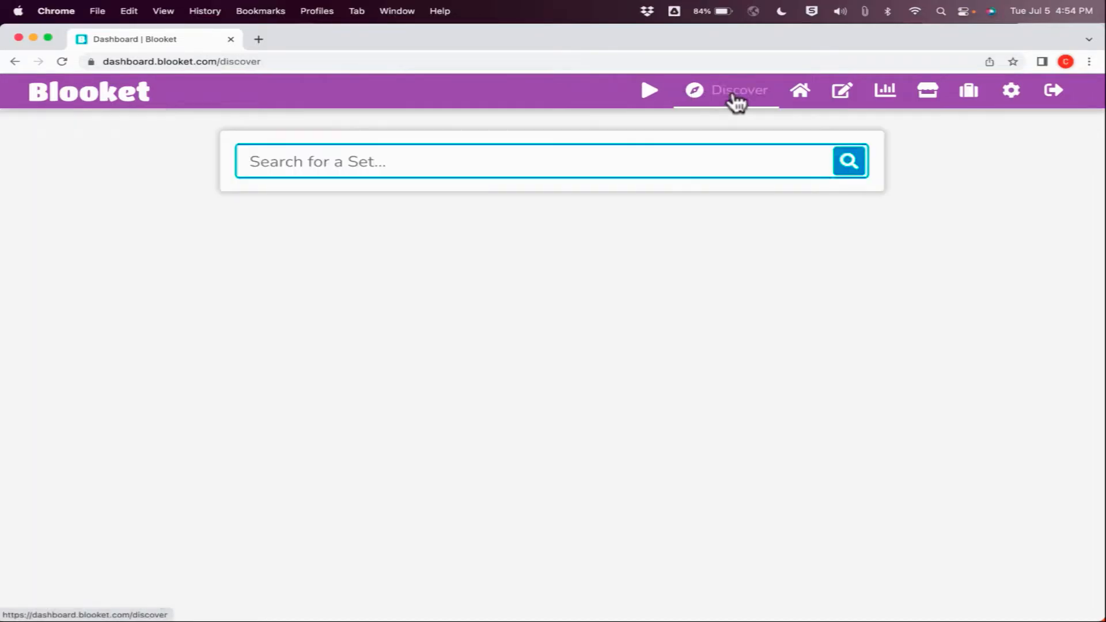
pyautogui.write('spanish colors')
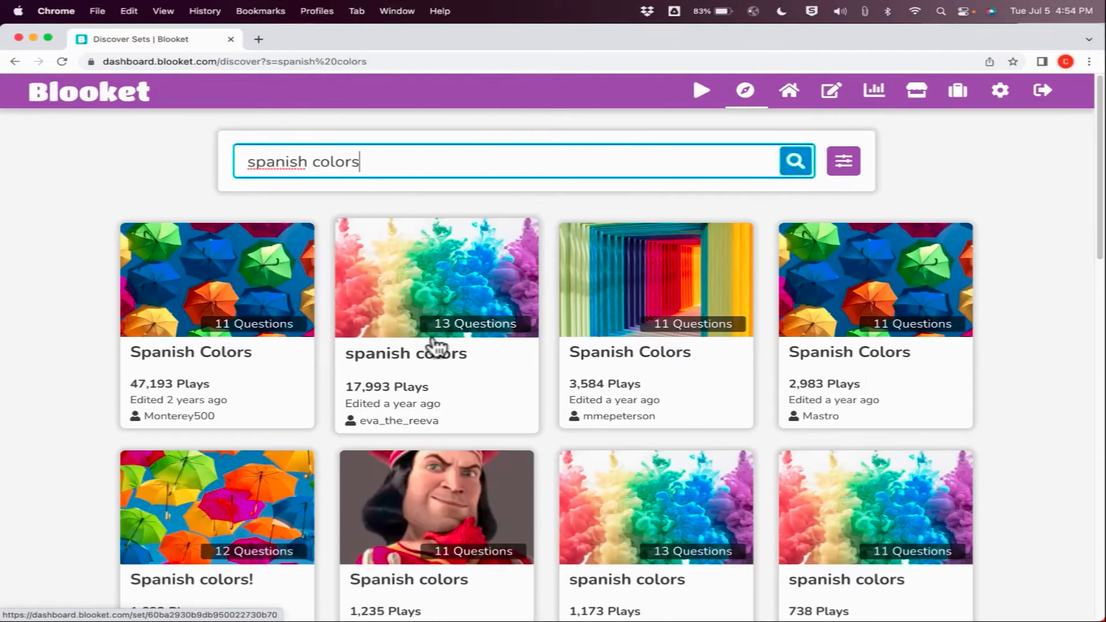
pyautogui.click(431, 282)
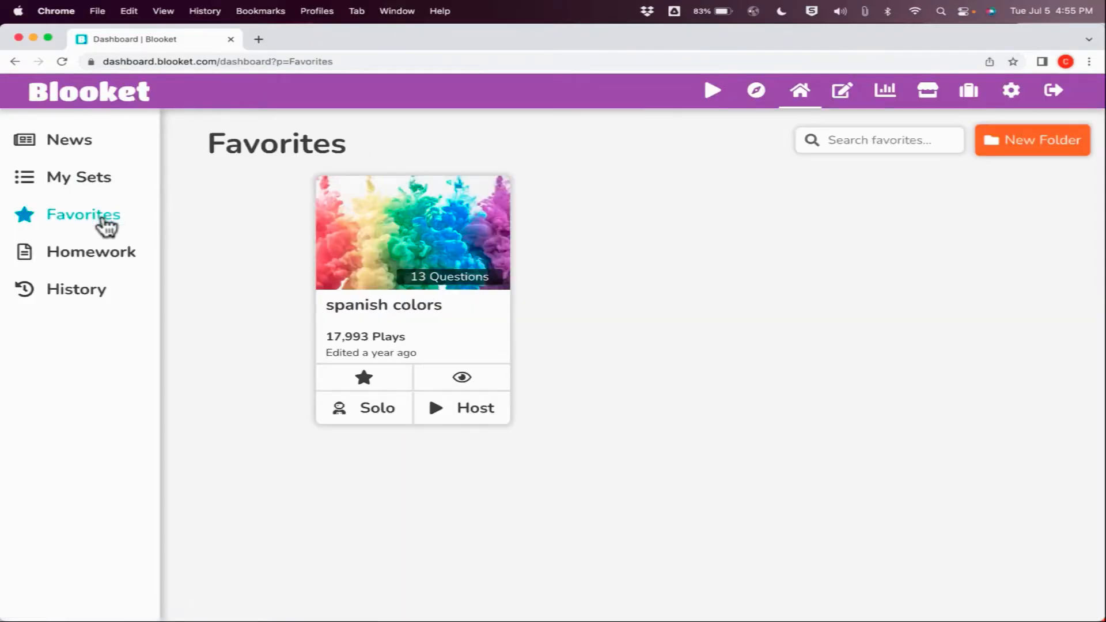
# Go to My Sets and host a live game of the La familia set.
pyautogui.click(78, 178)
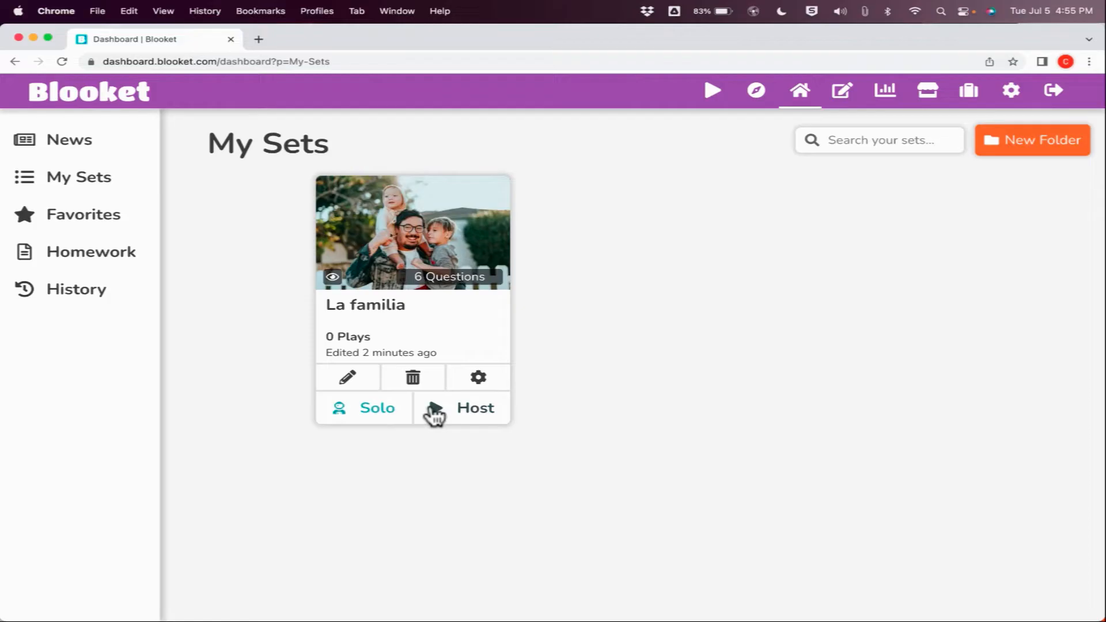
pyautogui.moveTo(466, 416)
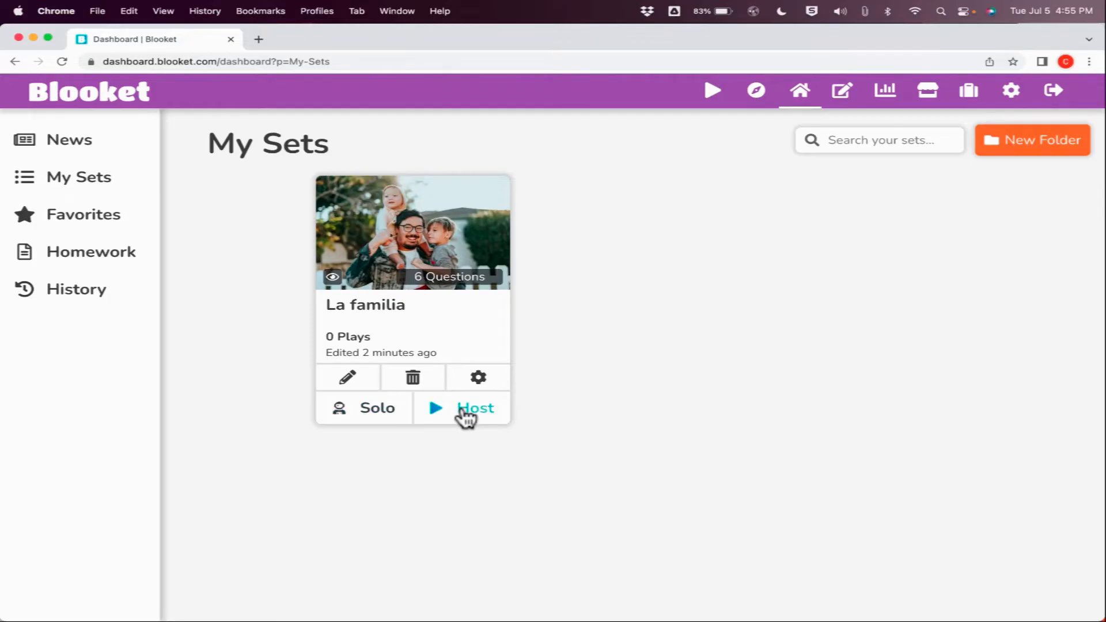
pyautogui.click(475, 408)
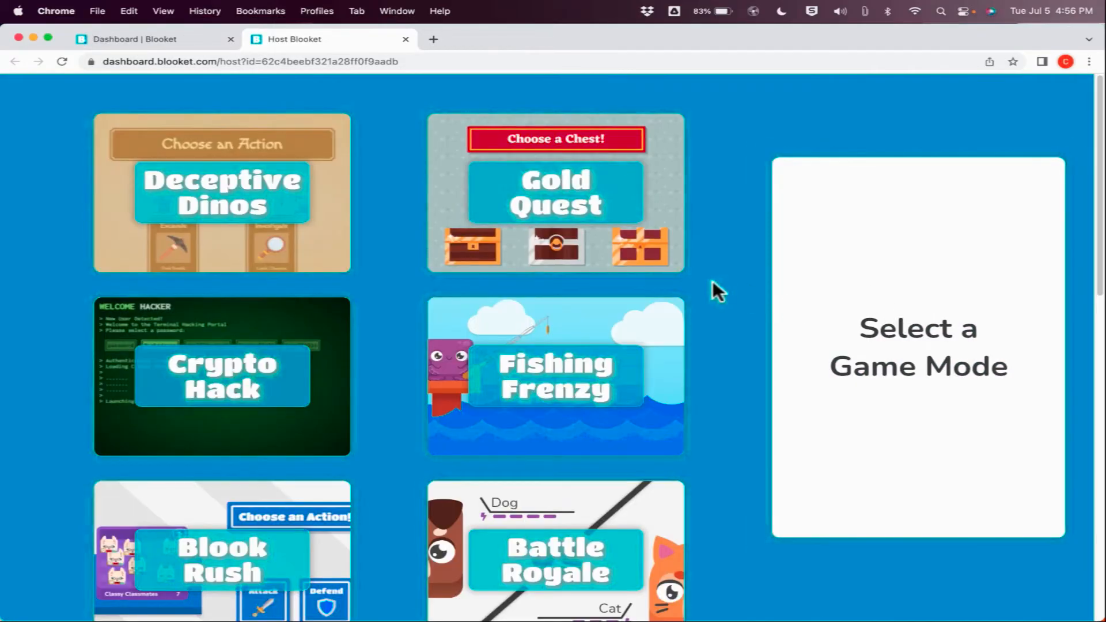
# Pick Gold Quest (player limit 60) as the game mode and proceed to Host Game.
pyautogui.scroll(-3)
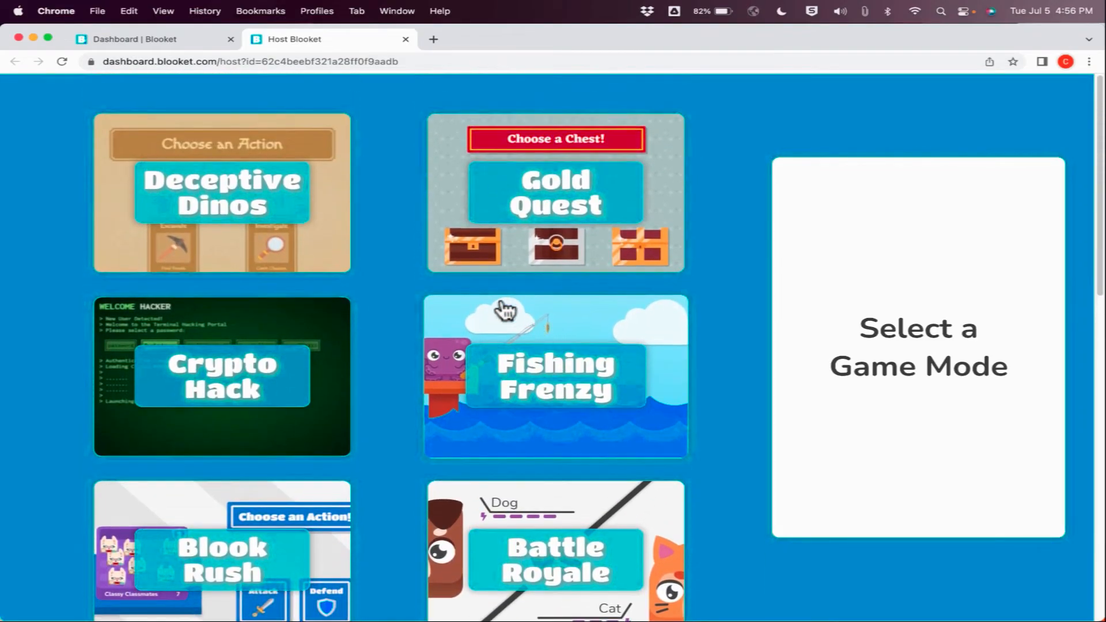
pyautogui.click(556, 196)
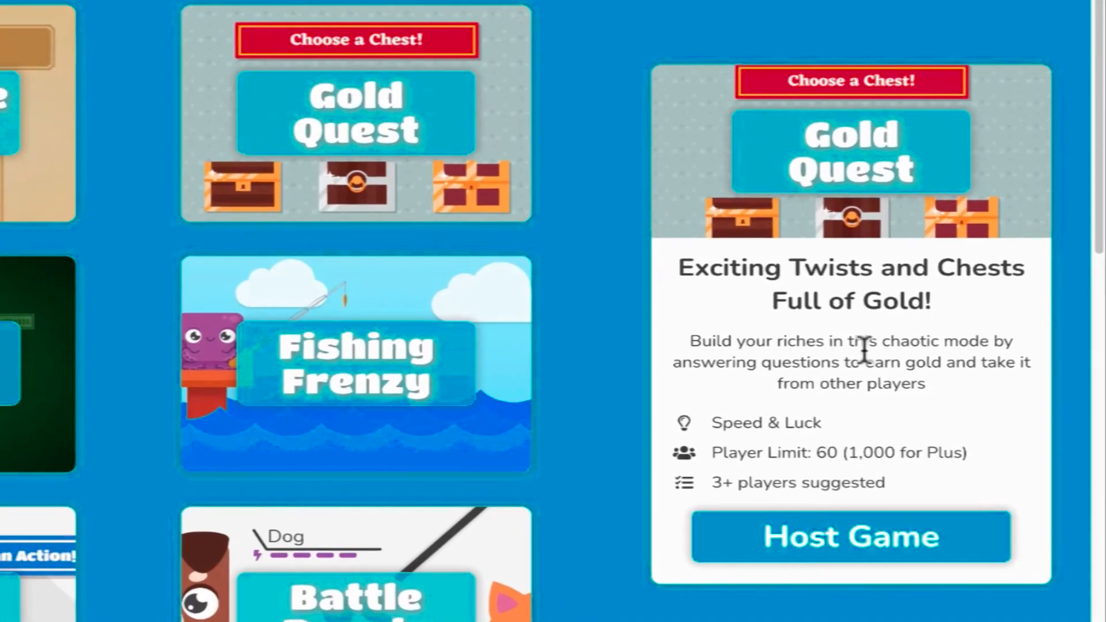
pyautogui.doubleClick(742, 423)
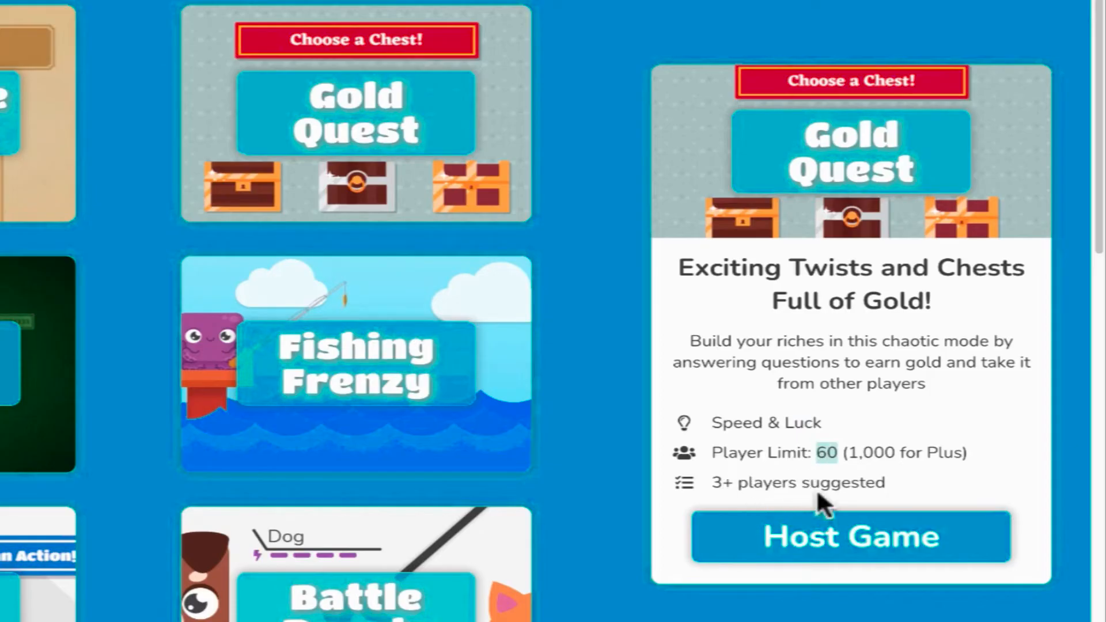
pyautogui.click(851, 535)
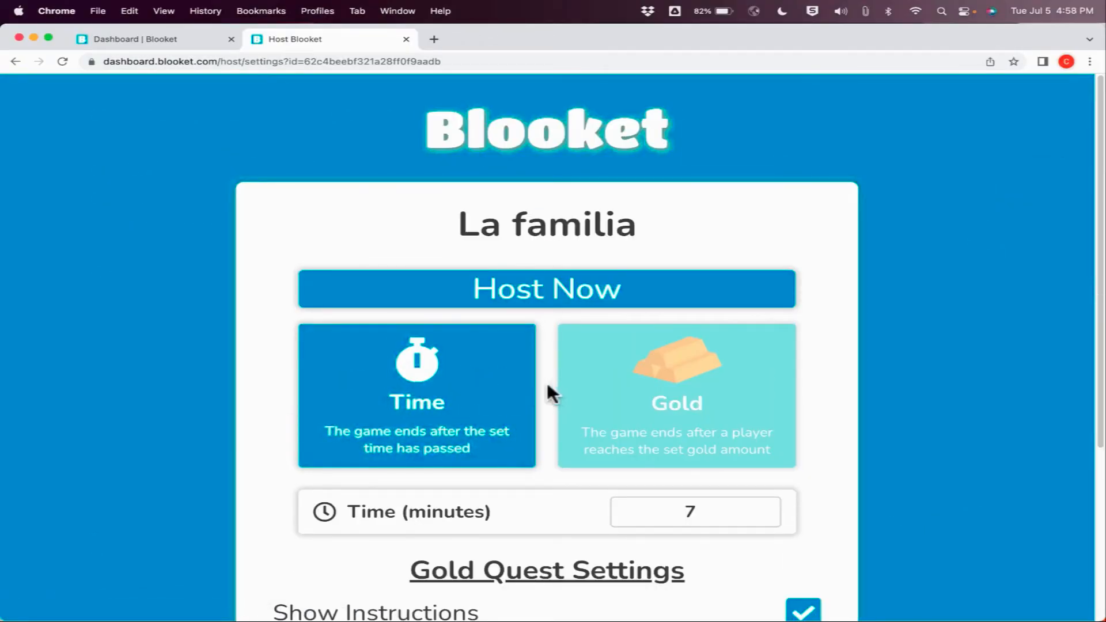
# Set the Gold Quest time to 1 minute and host the game now.
pyautogui.click(695, 511)
pyautogui.write('1')
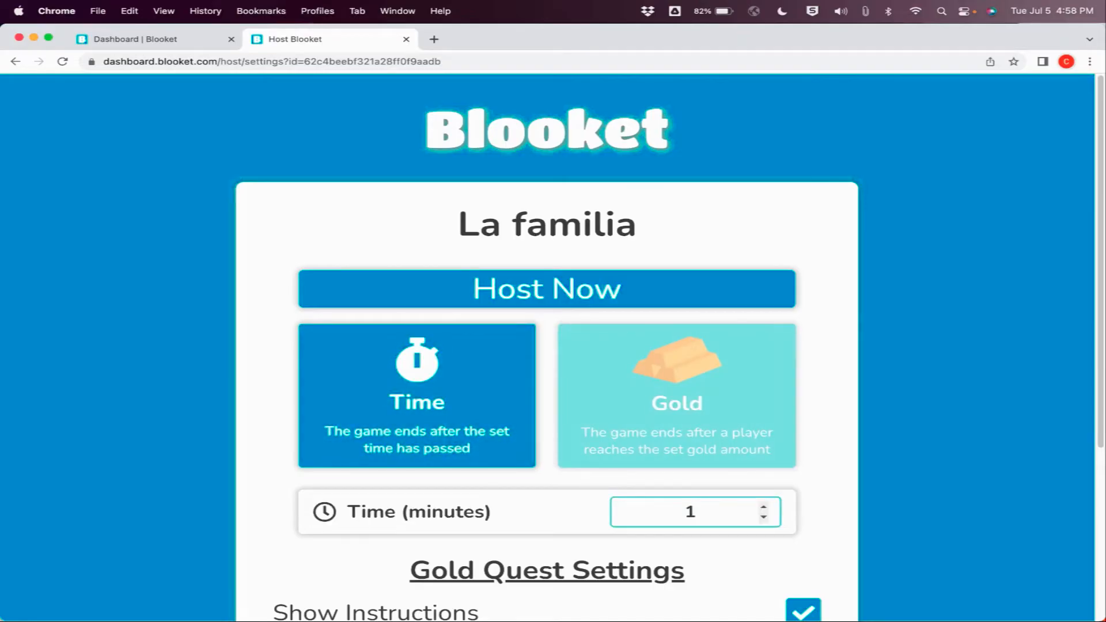
pyautogui.click(546, 288)
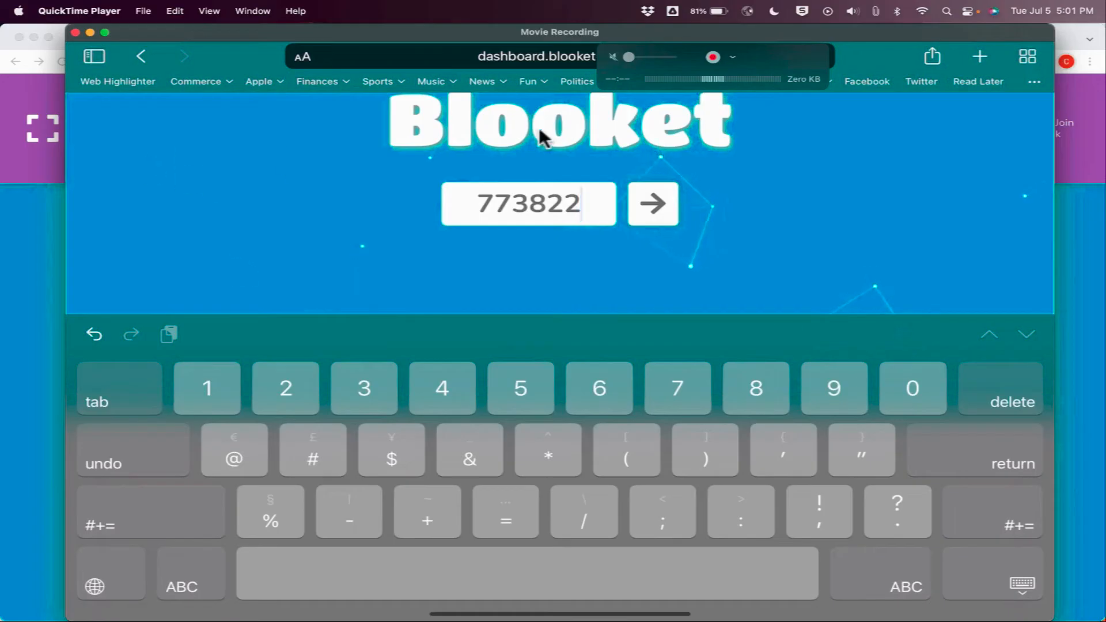
# Join game 773822 from the mirrored iPad and start the Gold Quest round.
pyautogui.click(652, 204)
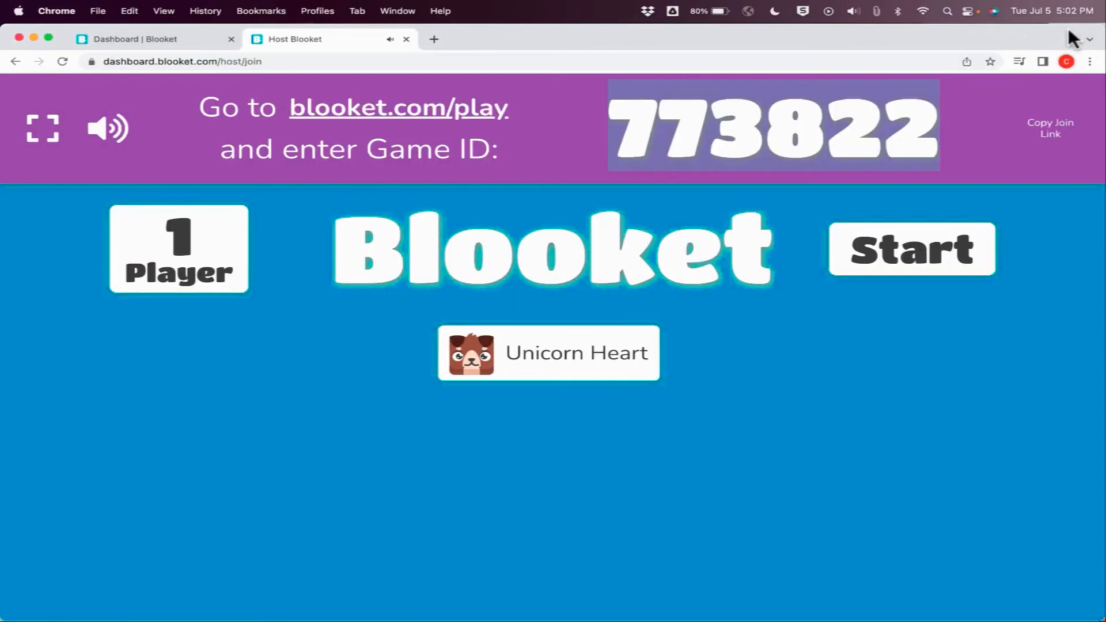
pyautogui.click(911, 249)
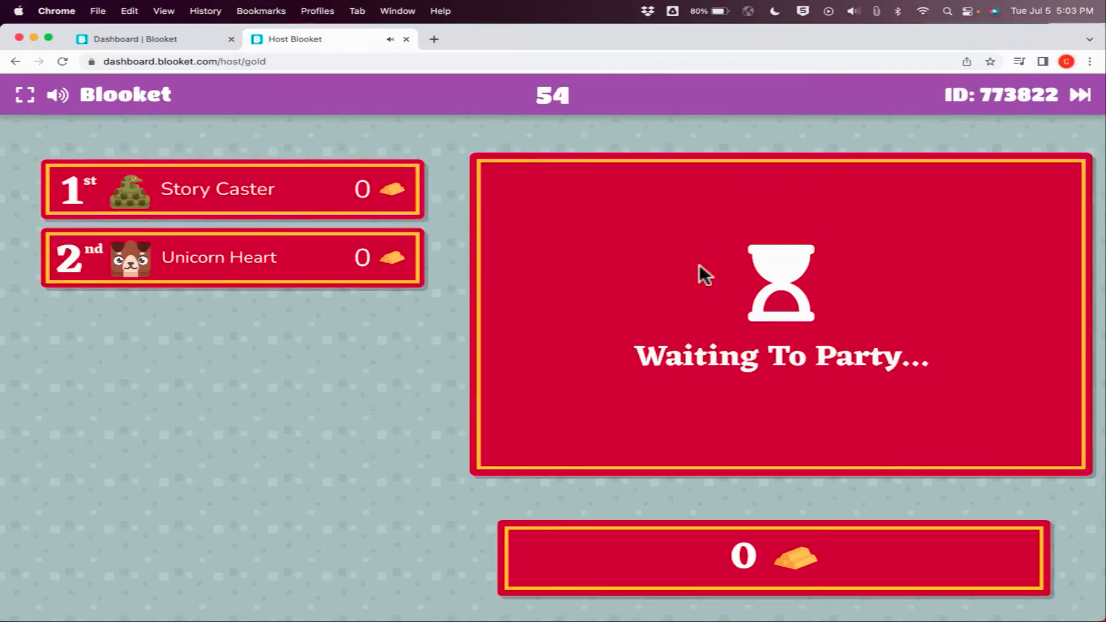
pyautogui.moveTo(526, 511)
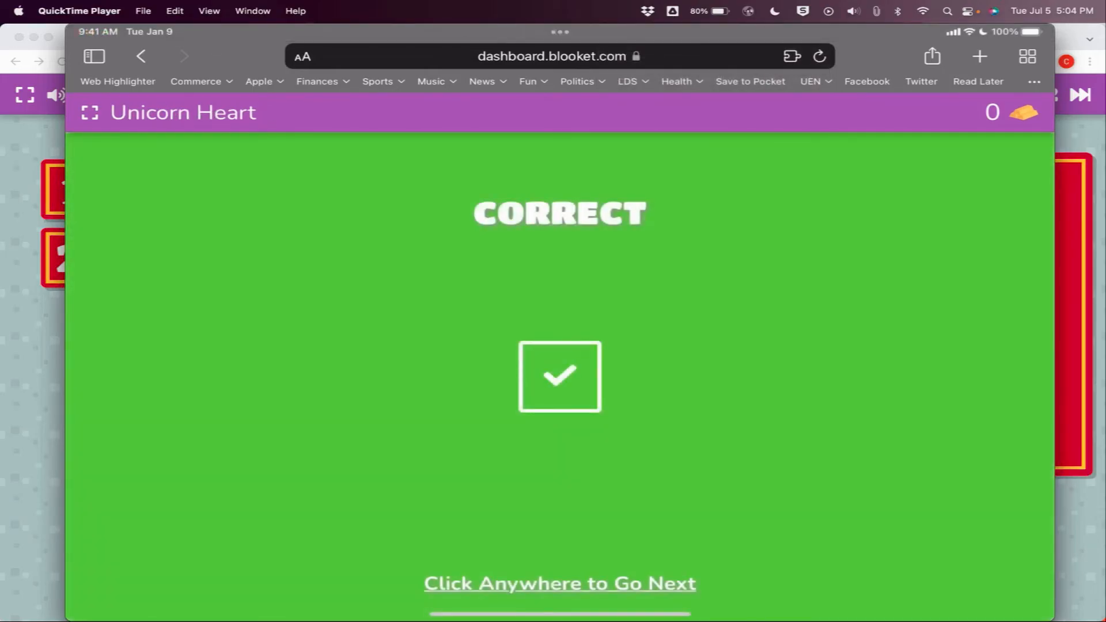
# Move past the Correct answer screen on the iPad.
pyautogui.click(560, 376)
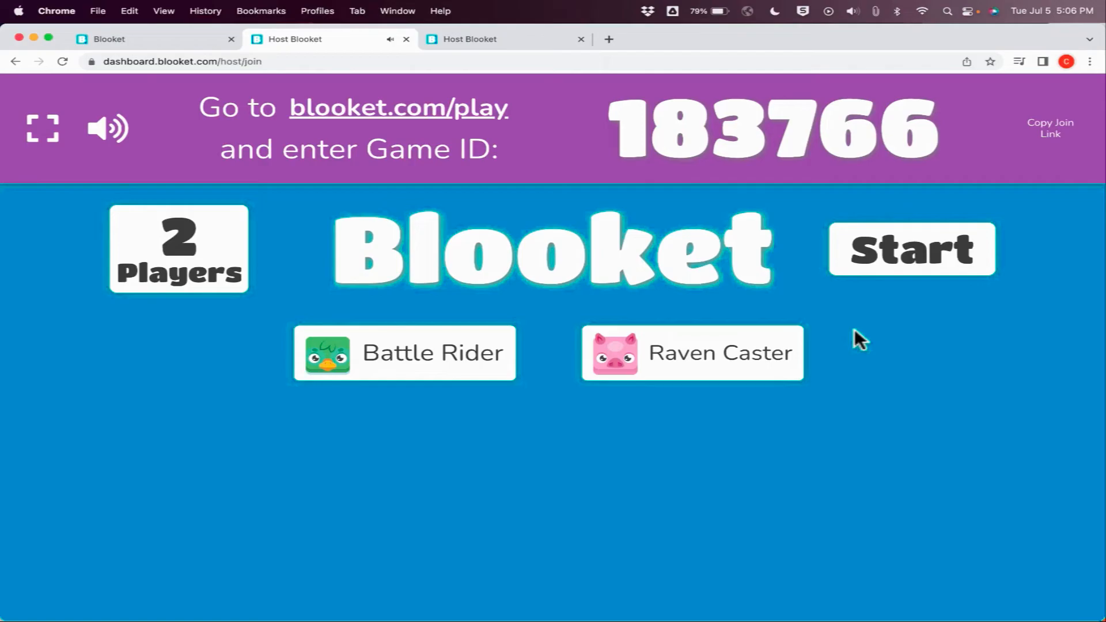
pyautogui.moveTo(864, 341)
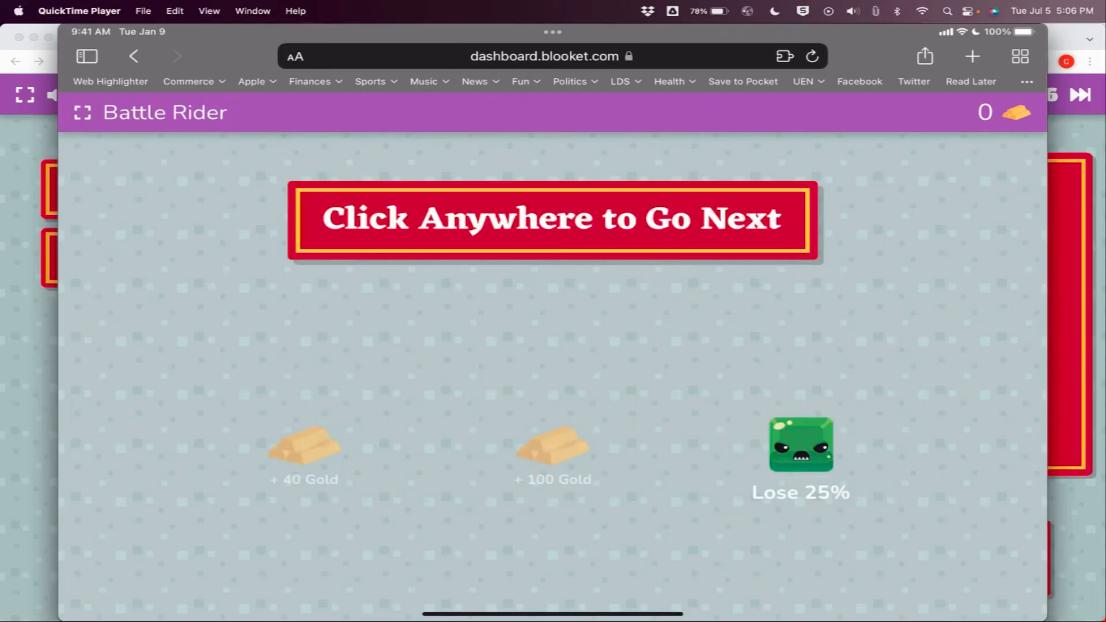
# Advance through the questions after collecting 20 gold until Final Standings appear.
pyautogui.click(552, 219)
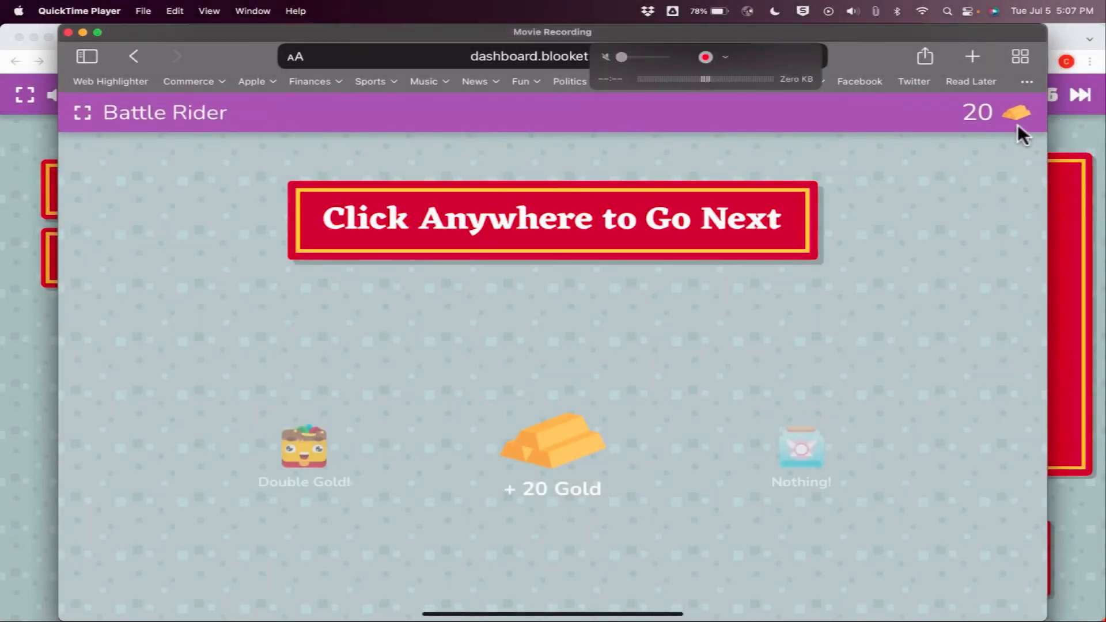
pyautogui.click(552, 219)
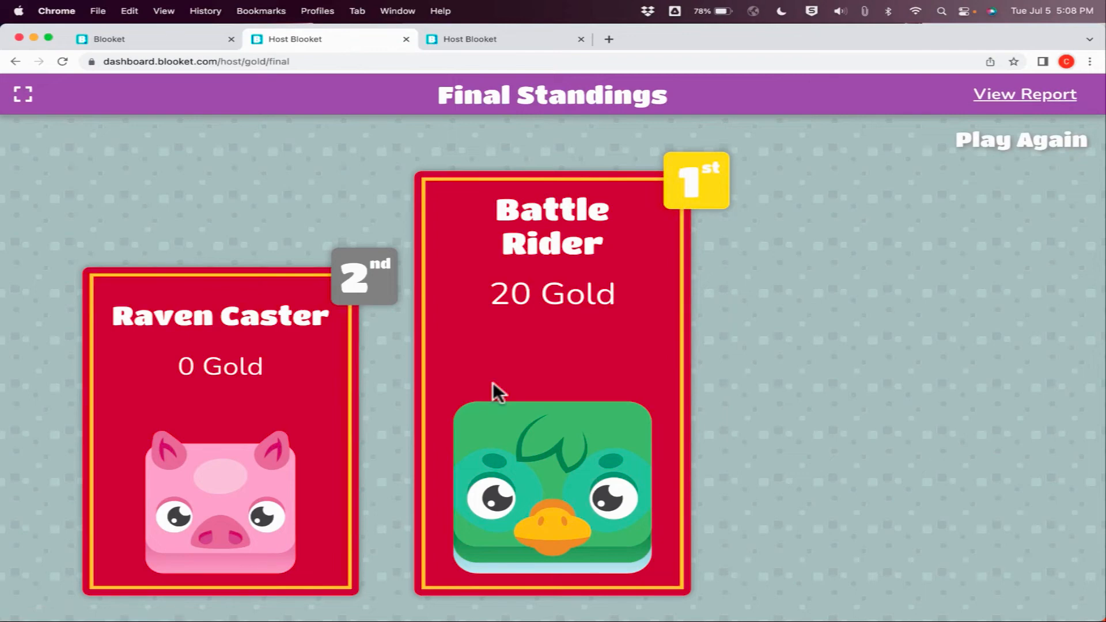
# Return to the My Sets dashboard showing La familia with 6 plays.
pyautogui.click(1024, 93)
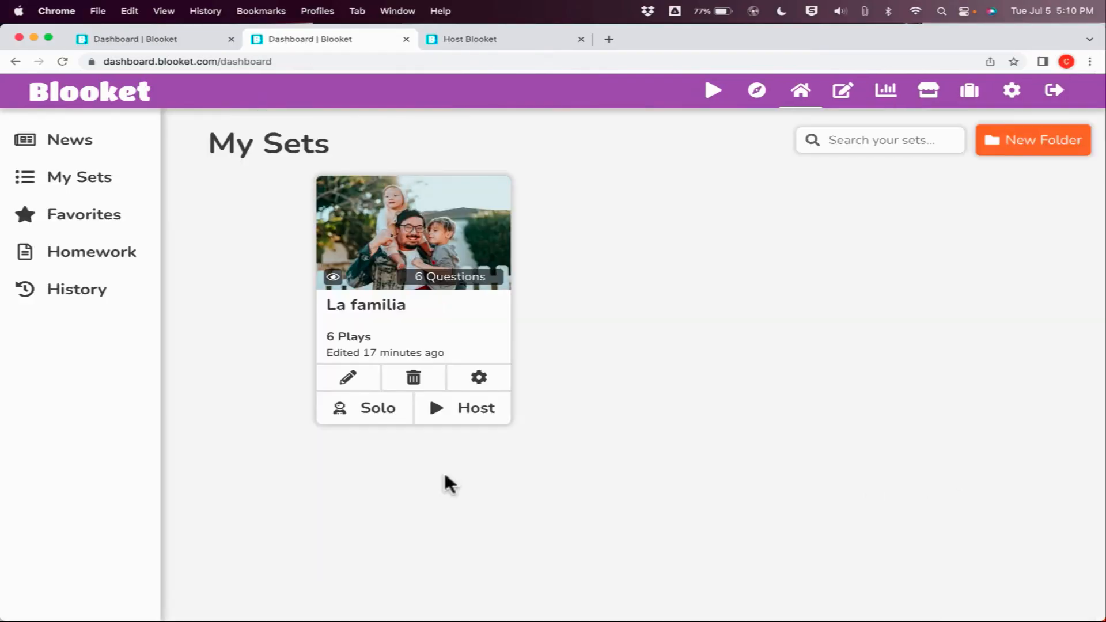
# Start Solo play for La familia and choose the Tower of Doom mode.
pyautogui.click(378, 407)
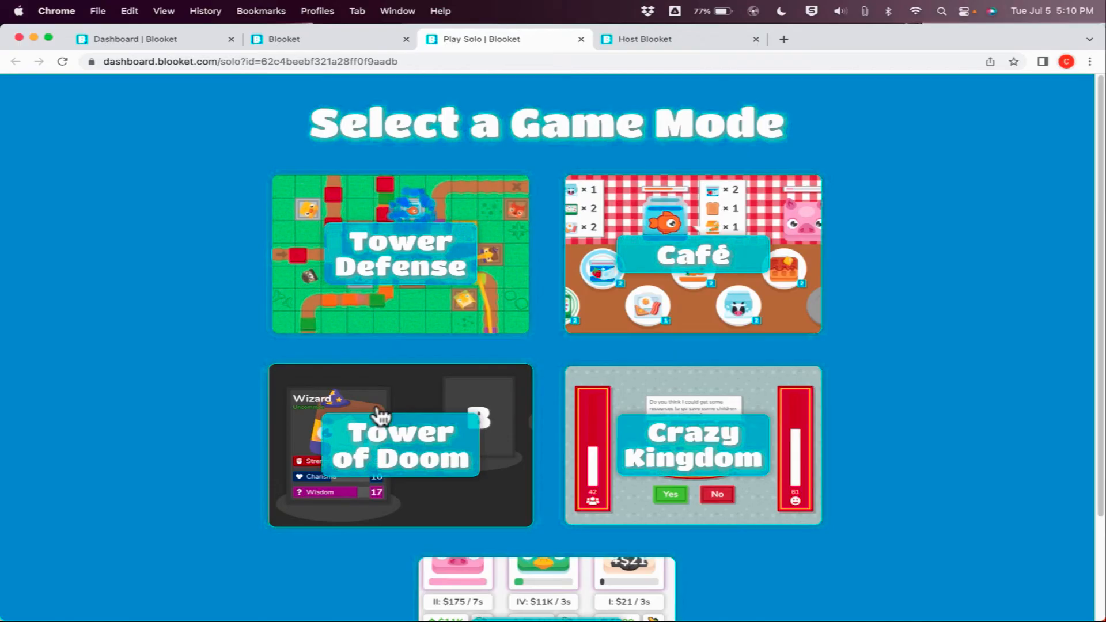
pyautogui.click(692, 254)
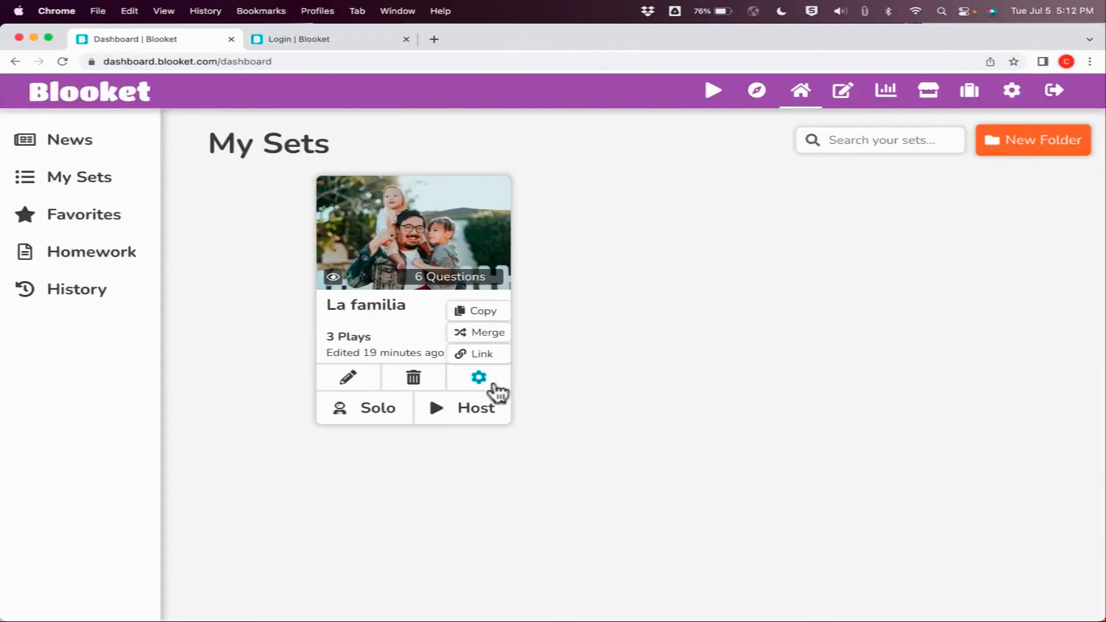
# Show the Copy, Merge and Link options on the La familia card.
pyautogui.click(93, 251)
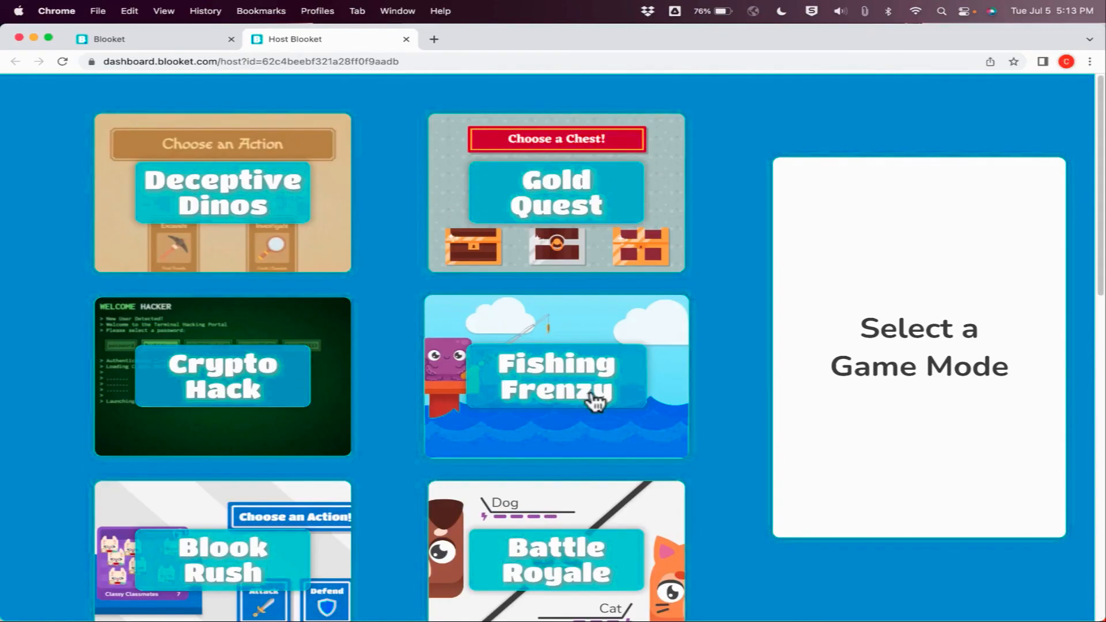
pyautogui.moveTo(533, 224)
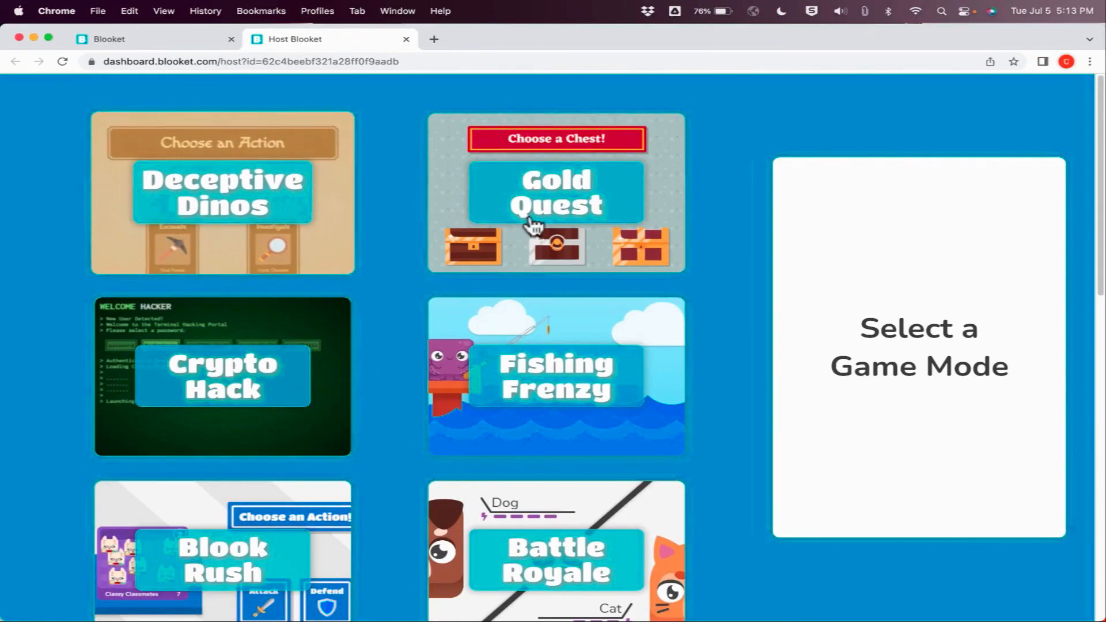